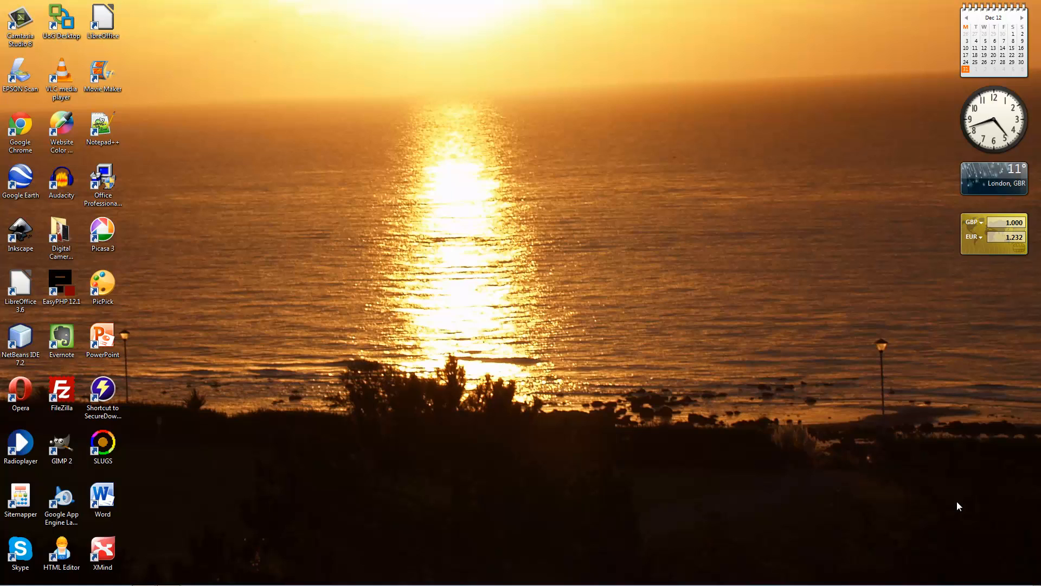
mouse_move(269, 367)
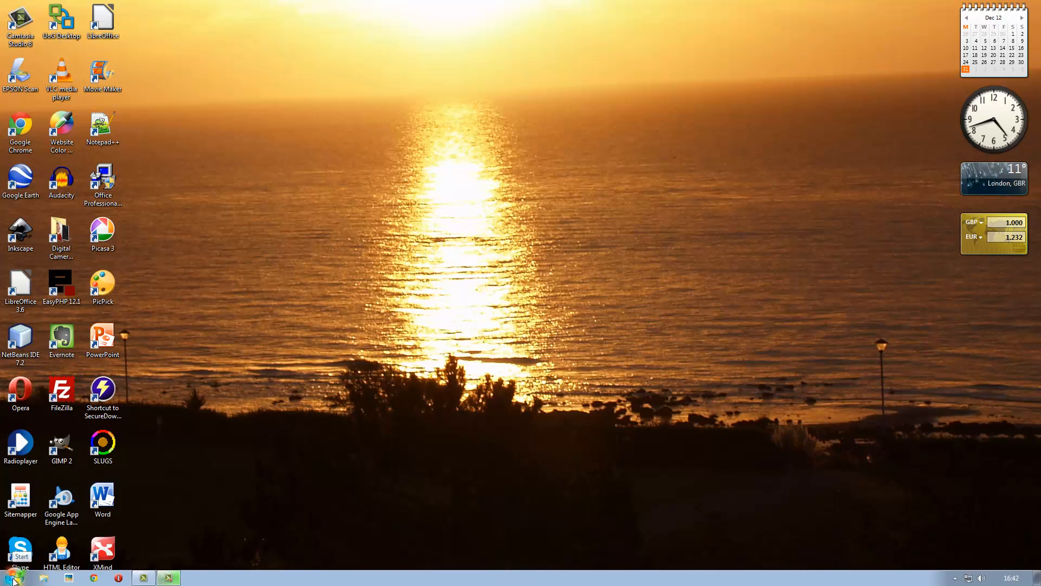
Show All Programs from the Start menu with the Accessories group expanded
left_click(19, 576)
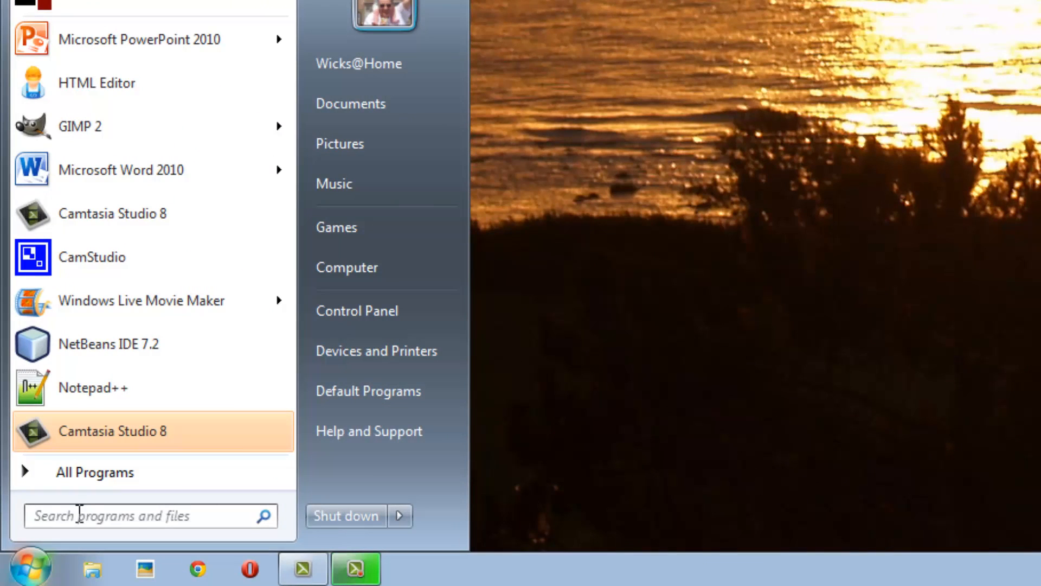
left_click(94, 471)
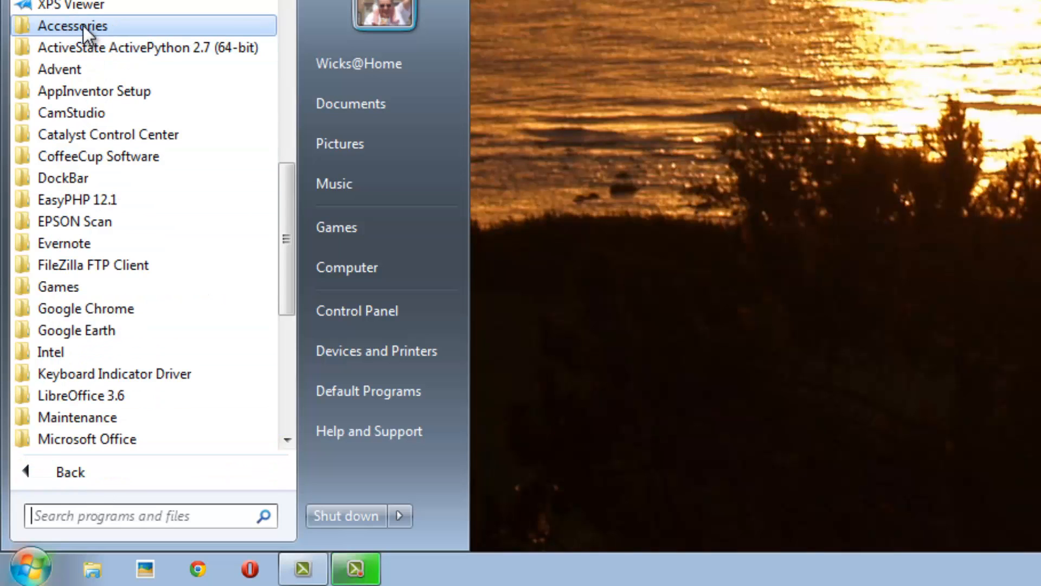
left_click(72, 26)
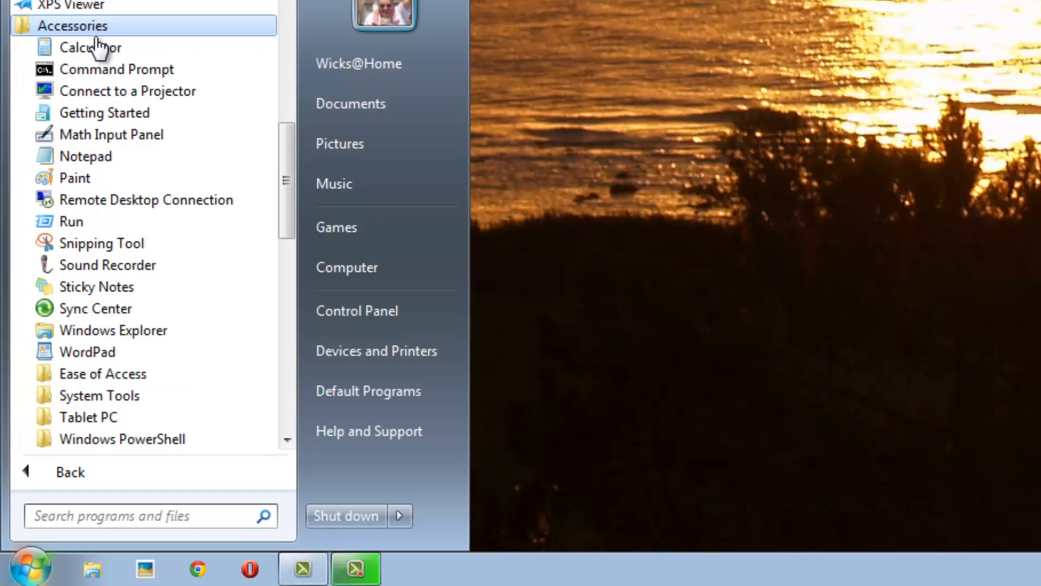
mouse_move(121, 85)
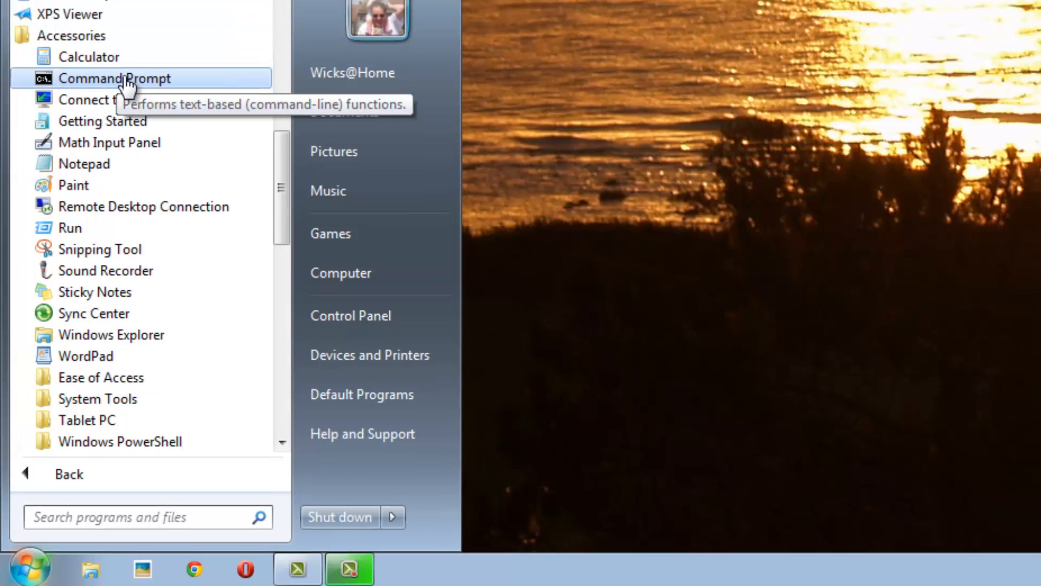
Launch Command Prompt from Accessories and maximize its window
left_click(114, 78)
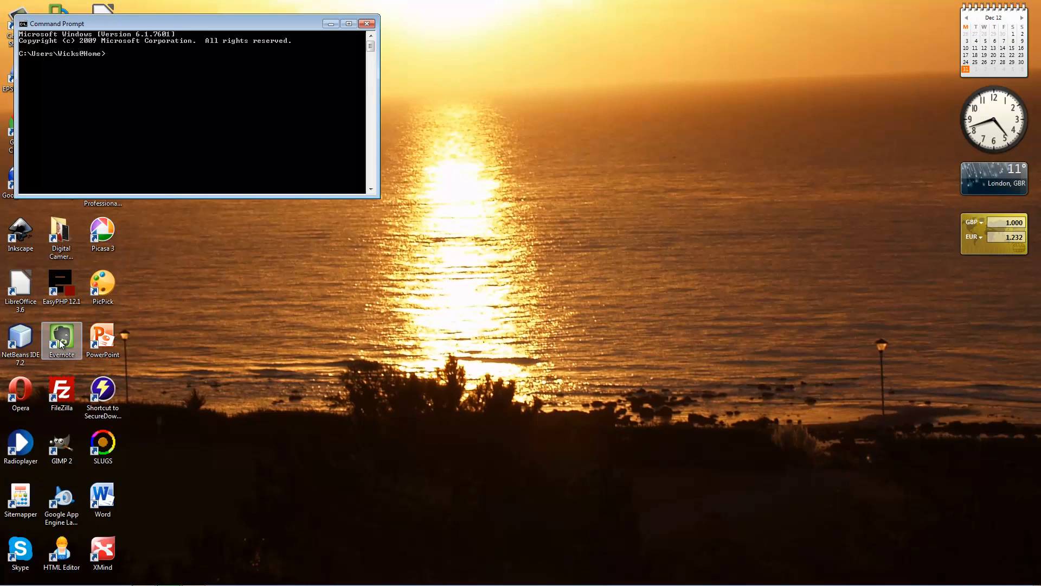
mouse_move(262, 361)
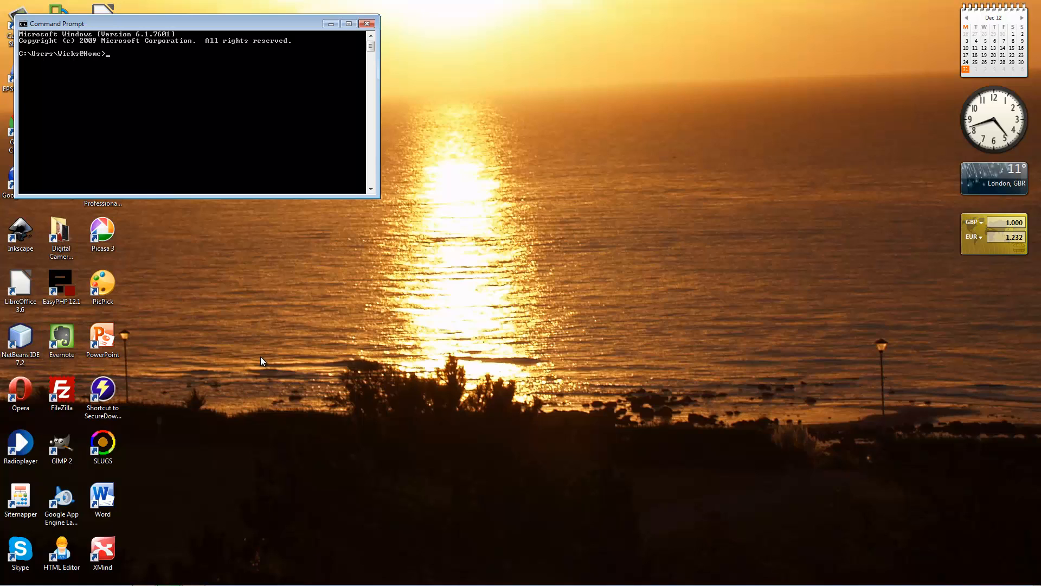
mouse_move(264, 358)
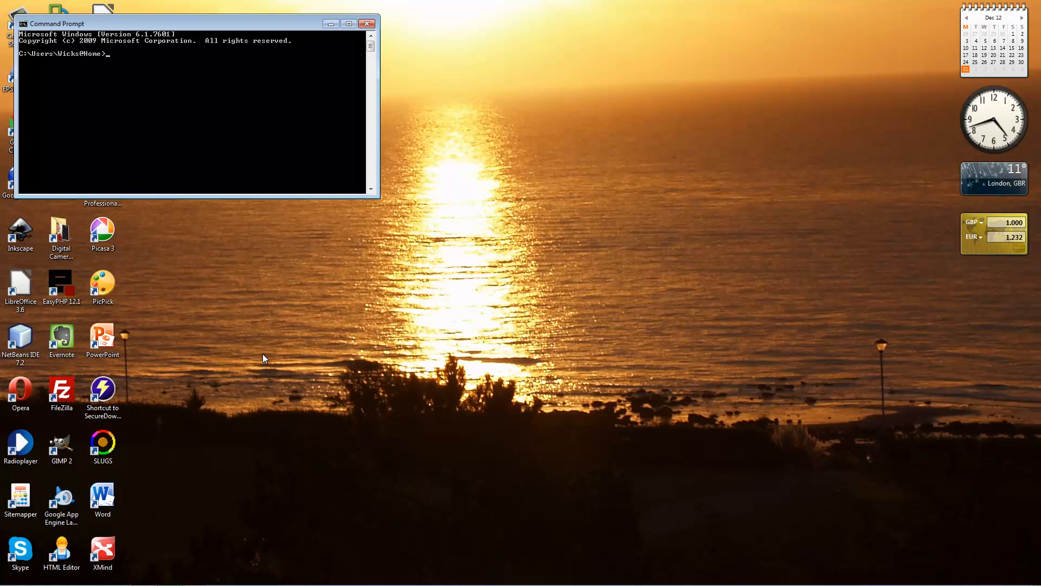
mouse_move(263, 338)
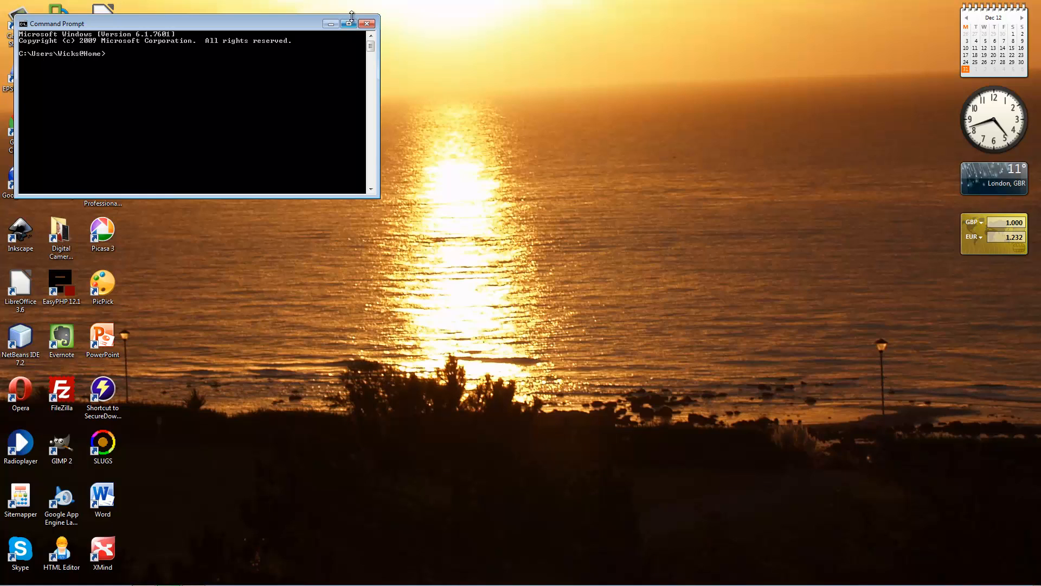
mouse_move(350, 24)
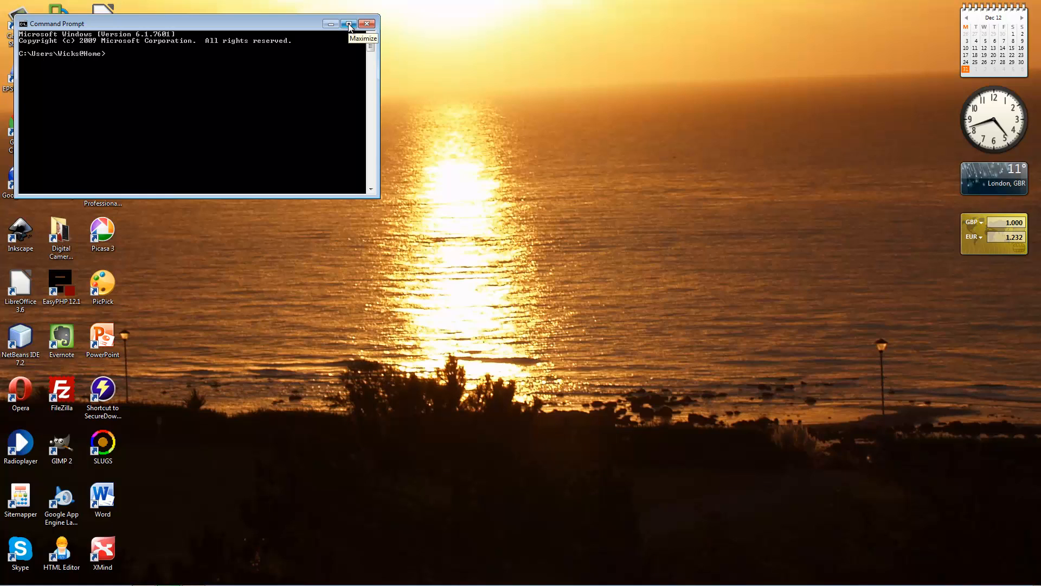
left_click(349, 23)
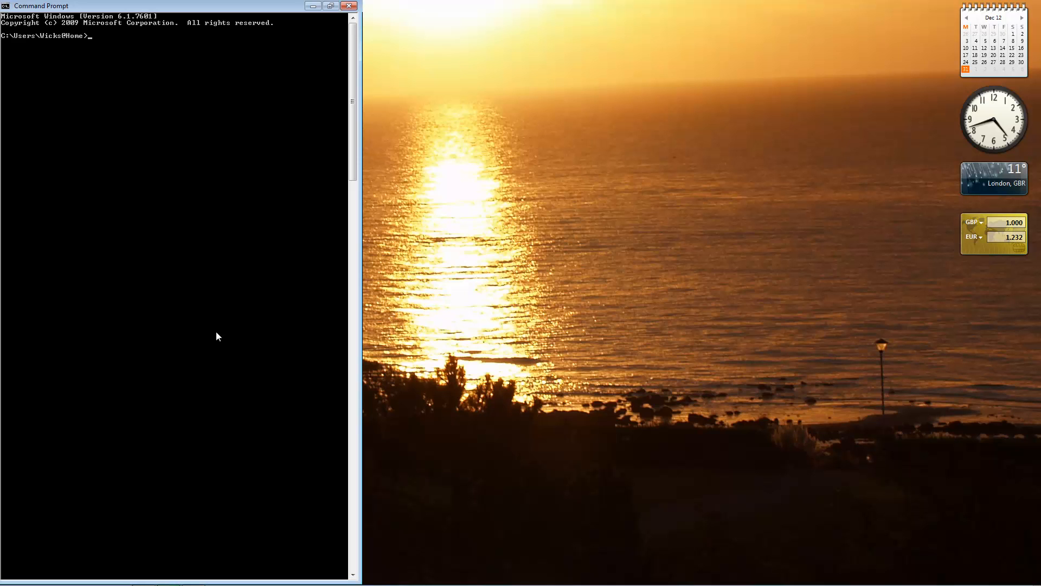
Switch the working drive to K: so the K:\> prompt appears
left_click(329, 6)
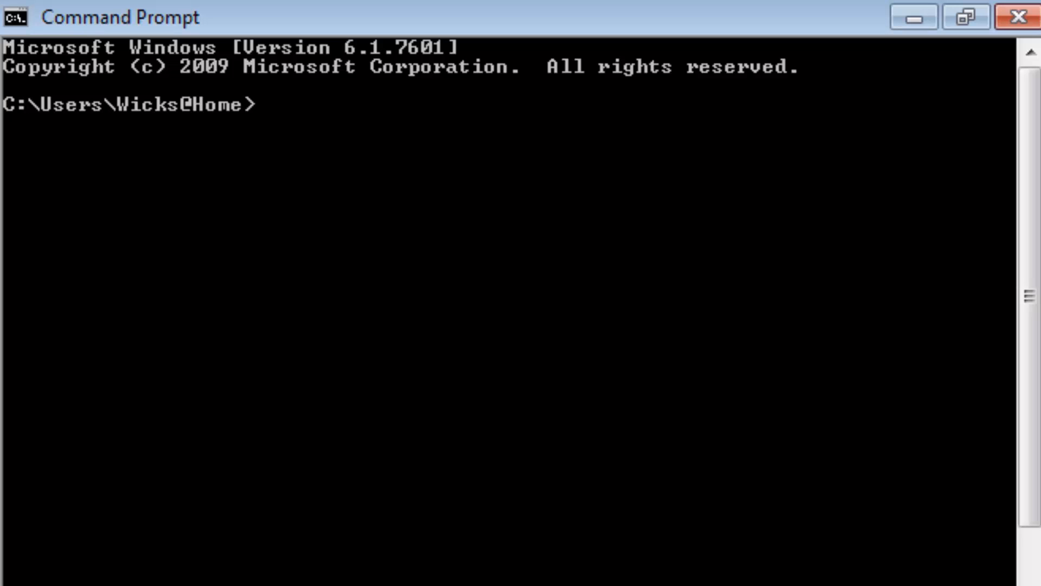
type("k")
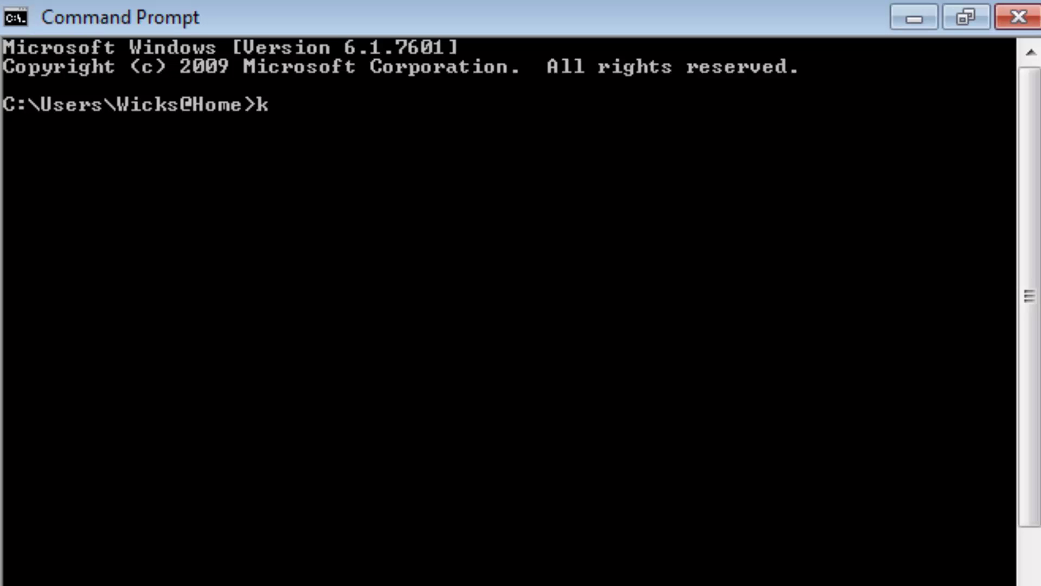
type(":")
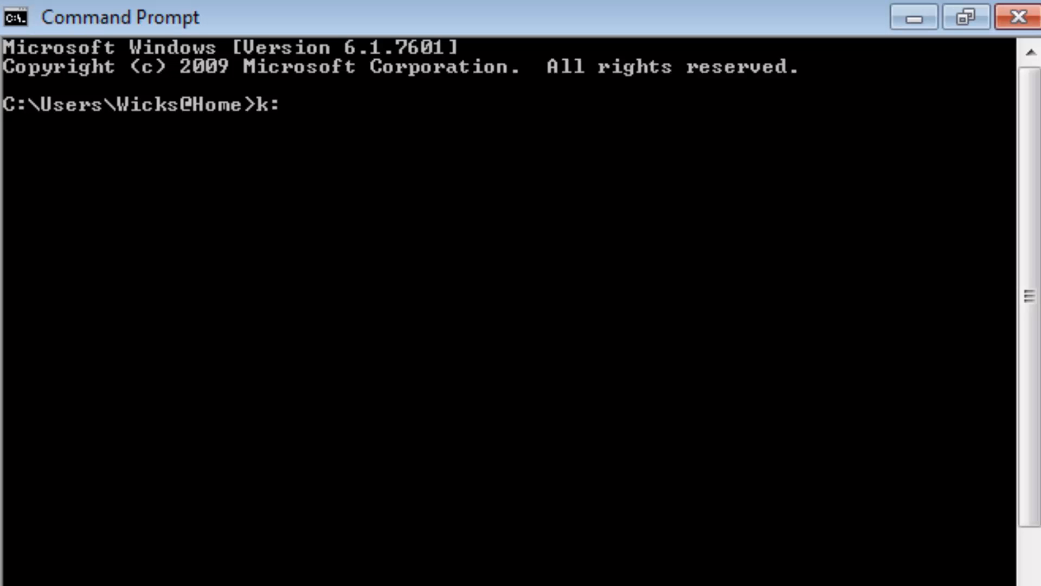
key("Enter")
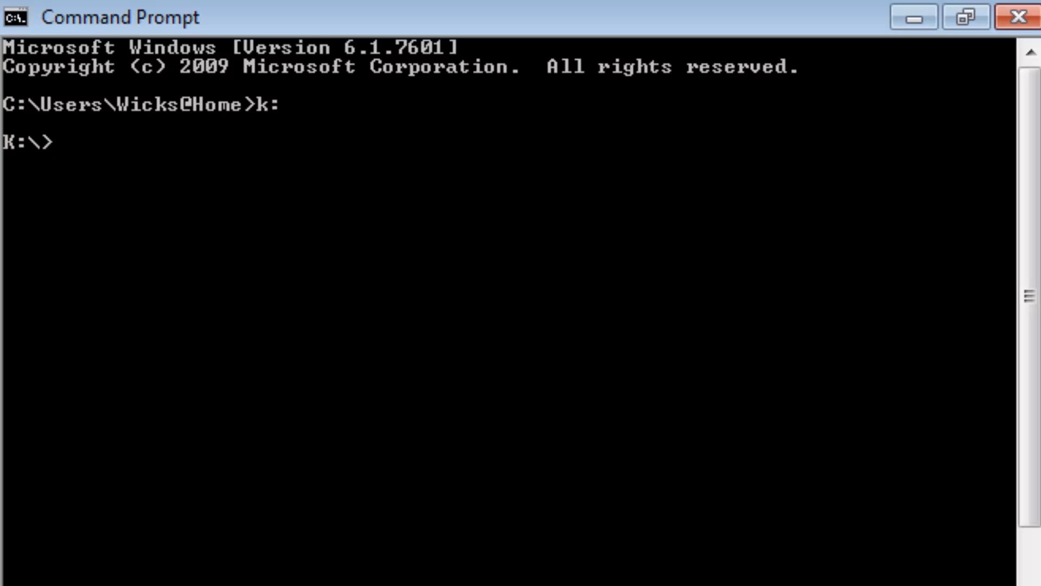
Create the nested folders fred\daphne on K: with md, then begin a cd command
type("m")
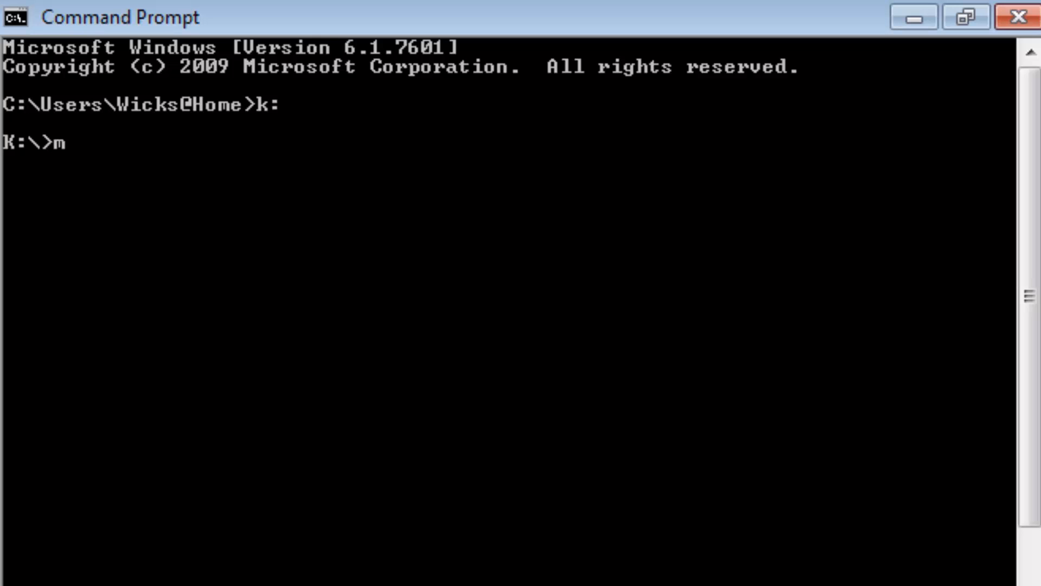
type("d")
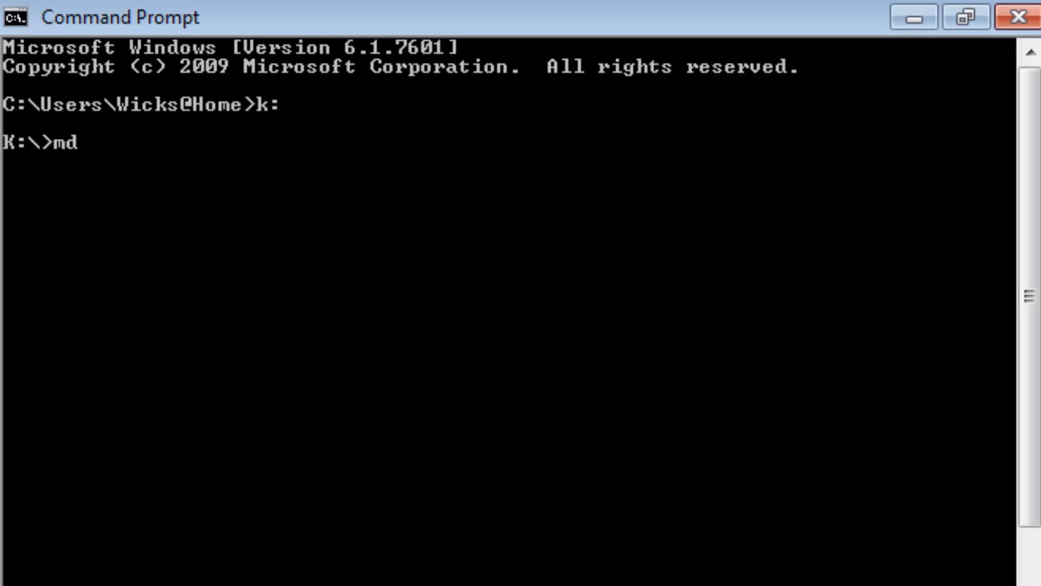
type("fred")
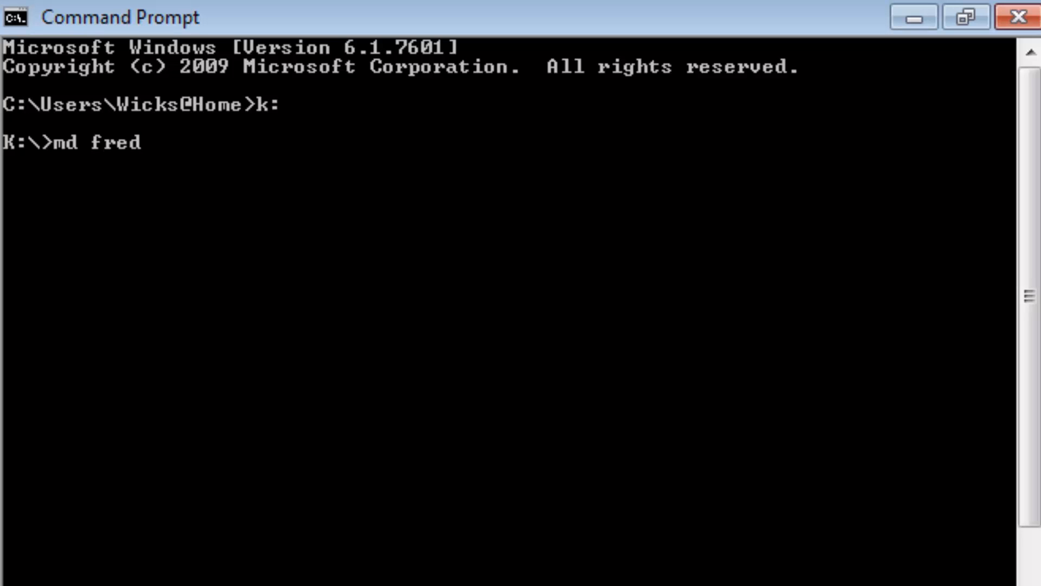
type("\\da")
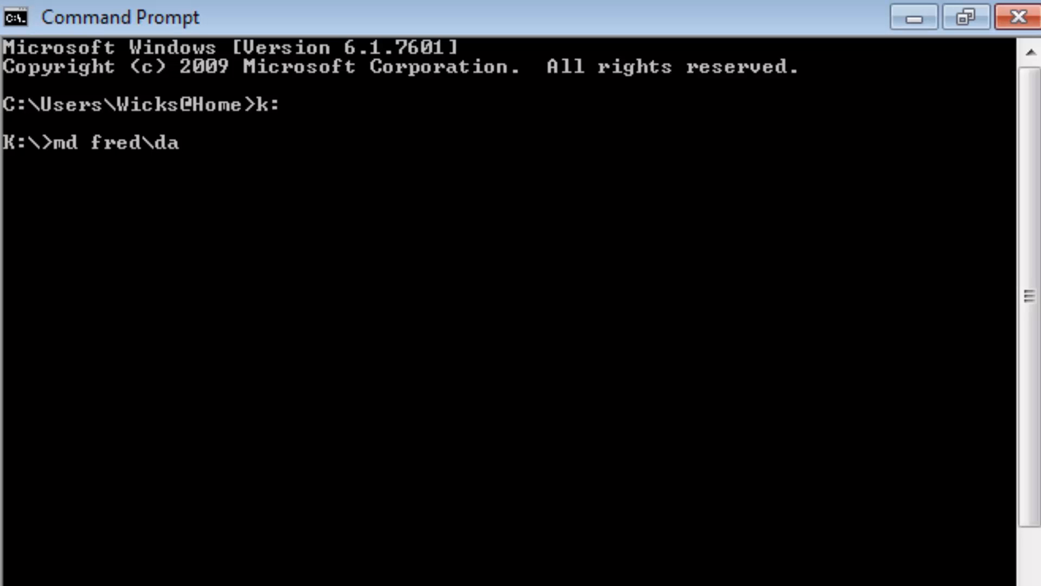
type("phn")
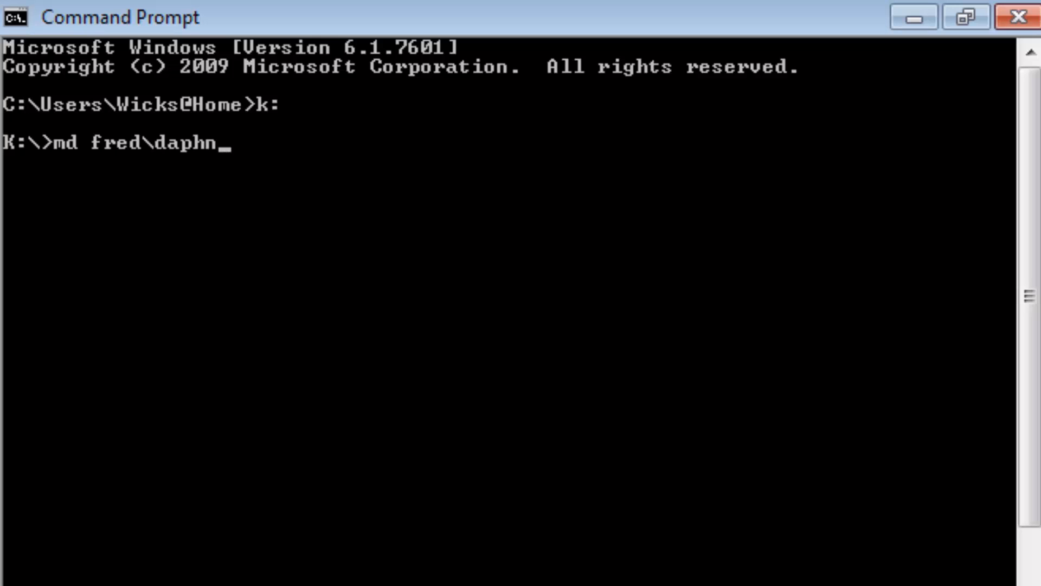
type("e")
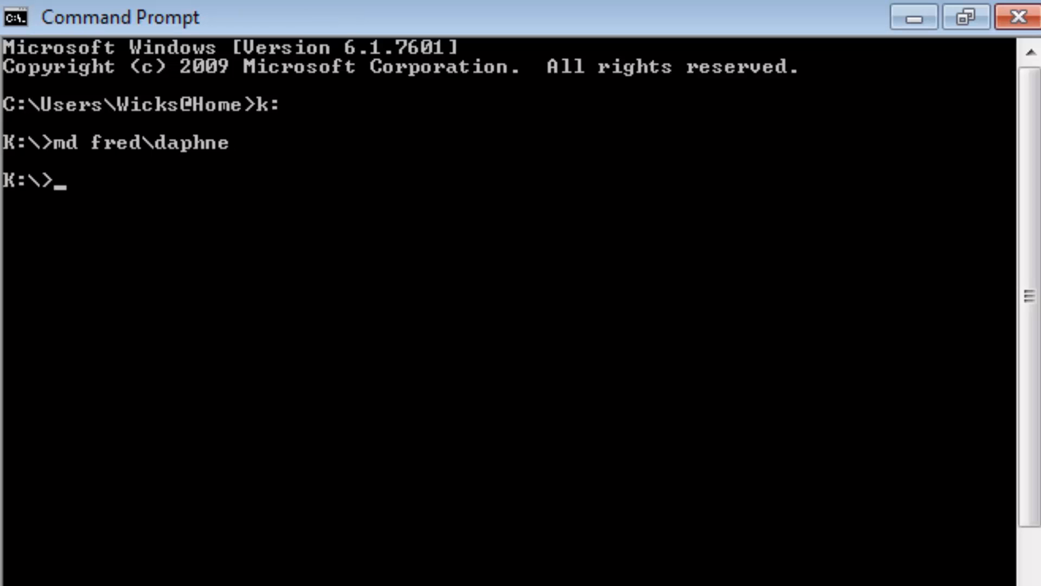
type("cd")
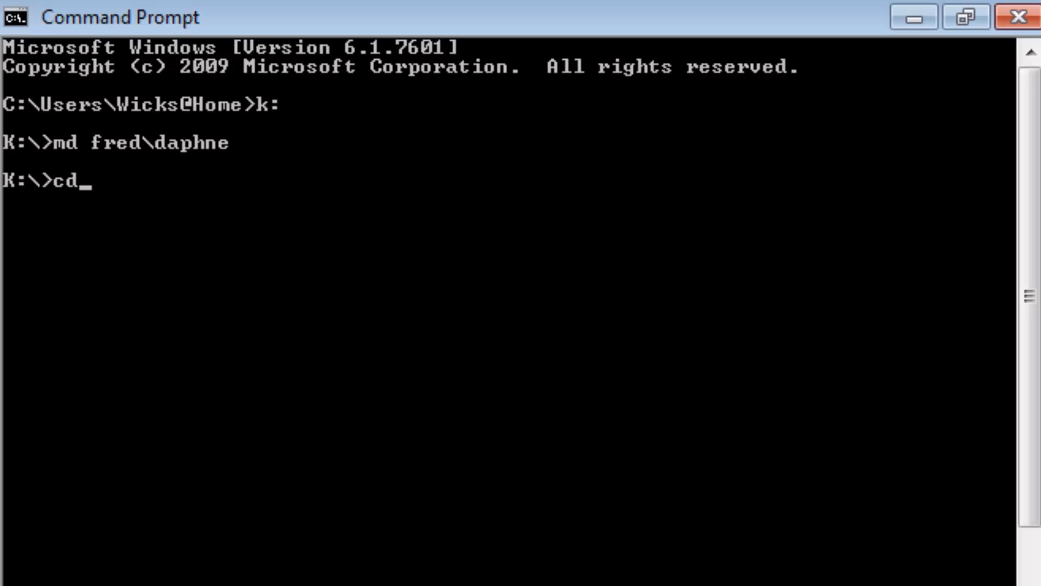
Move into K:\fred and list it to confirm the daphne subfolder
type("fred")
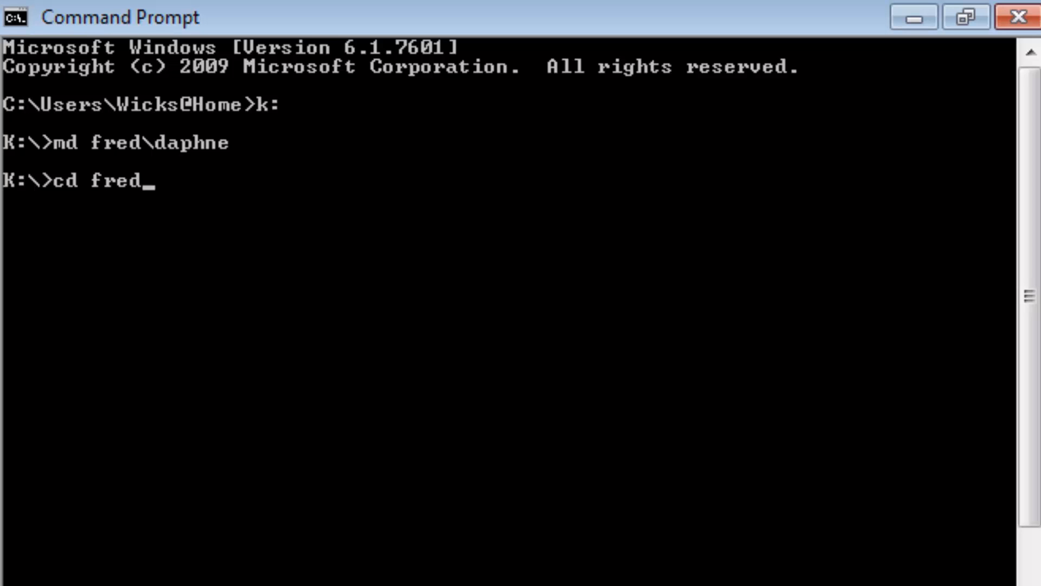
key("Enter")
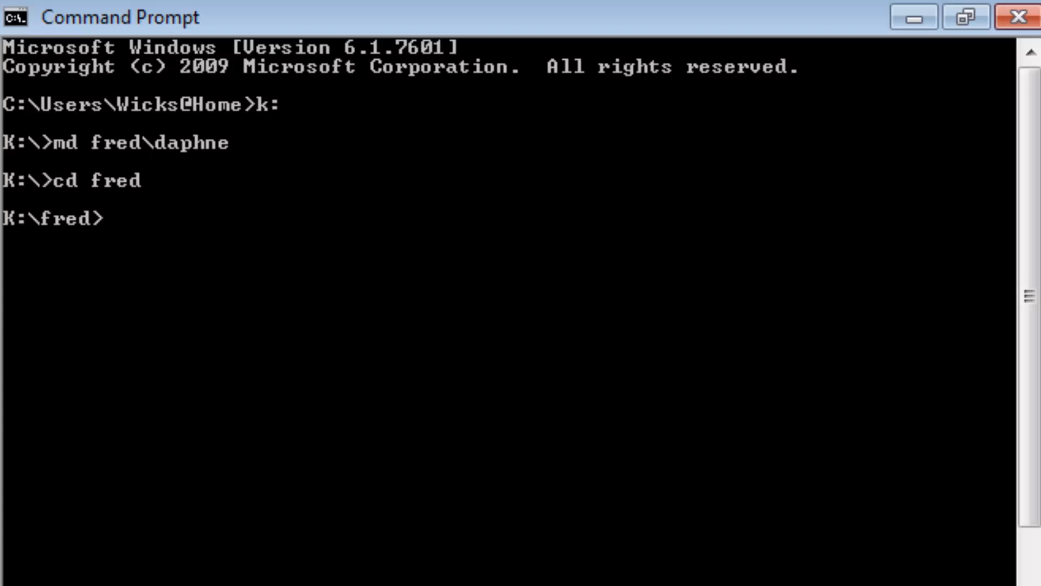
type("dir")
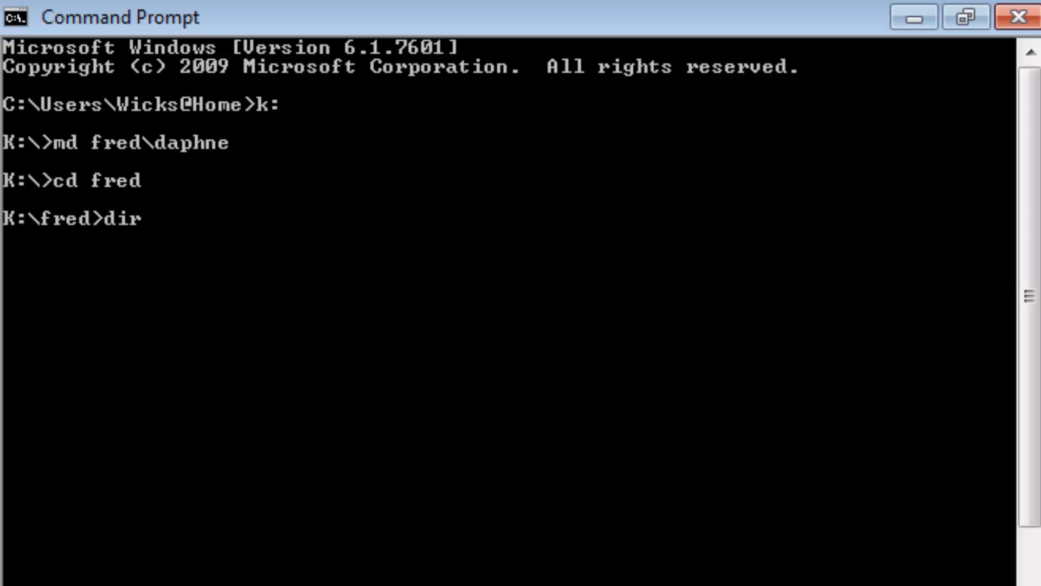
key("Enter")
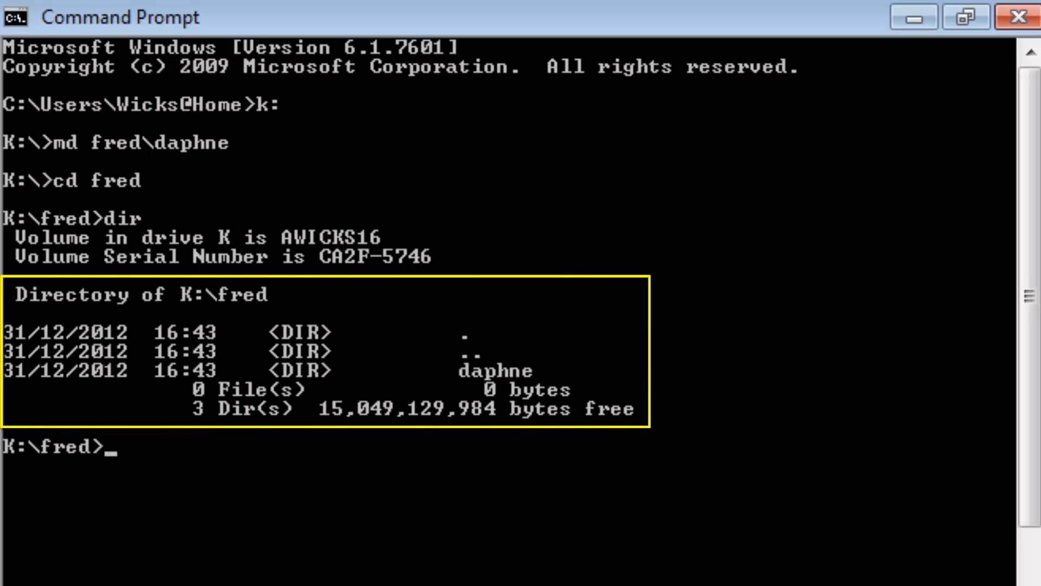
mouse_move(424, 409)
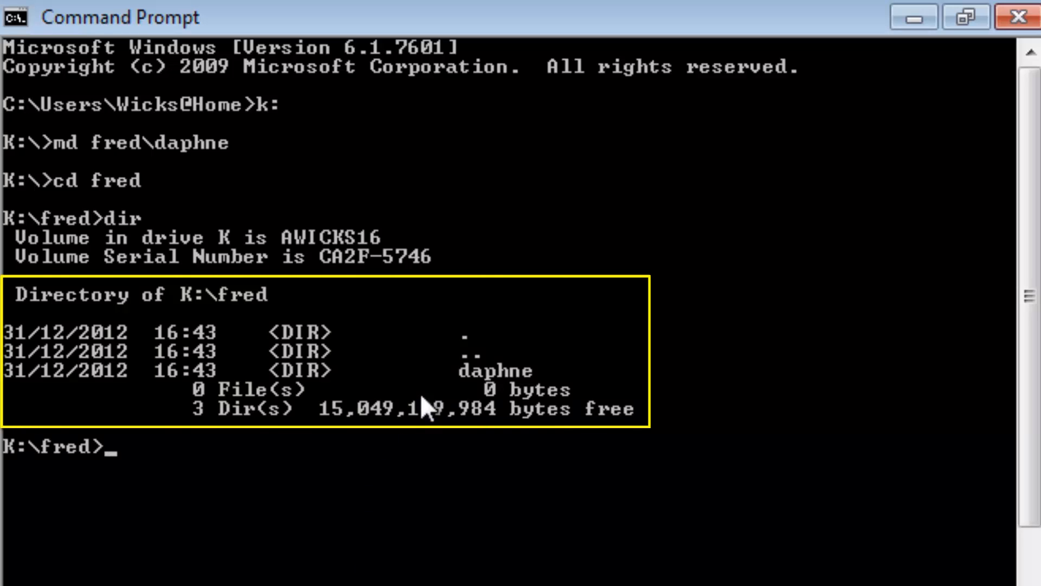
mouse_move(521, 394)
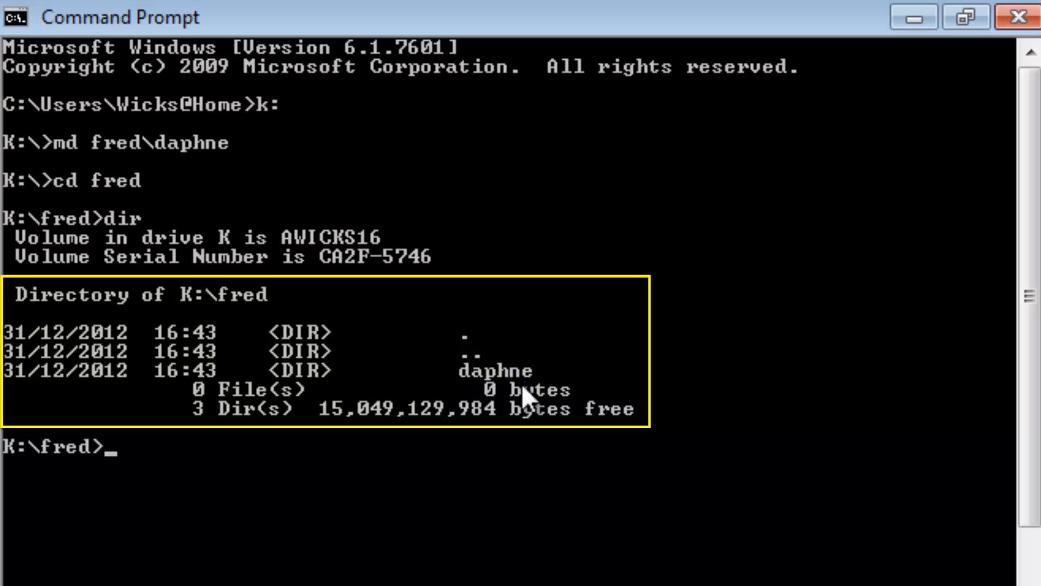
mouse_move(793, 564)
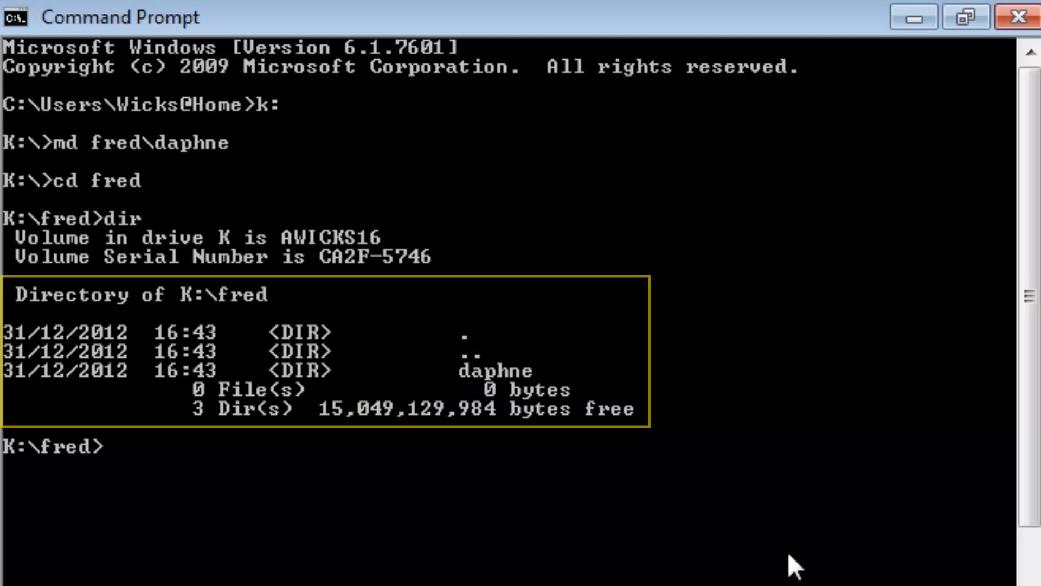
Enter daphne and start writing friends.txt with copy con
type("cd daphne")
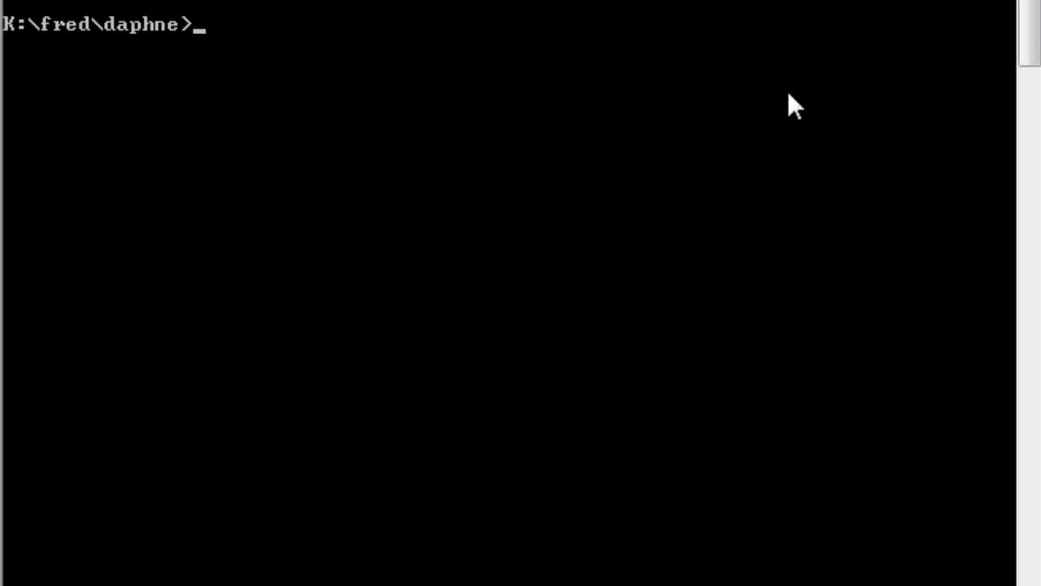
type("copy c")
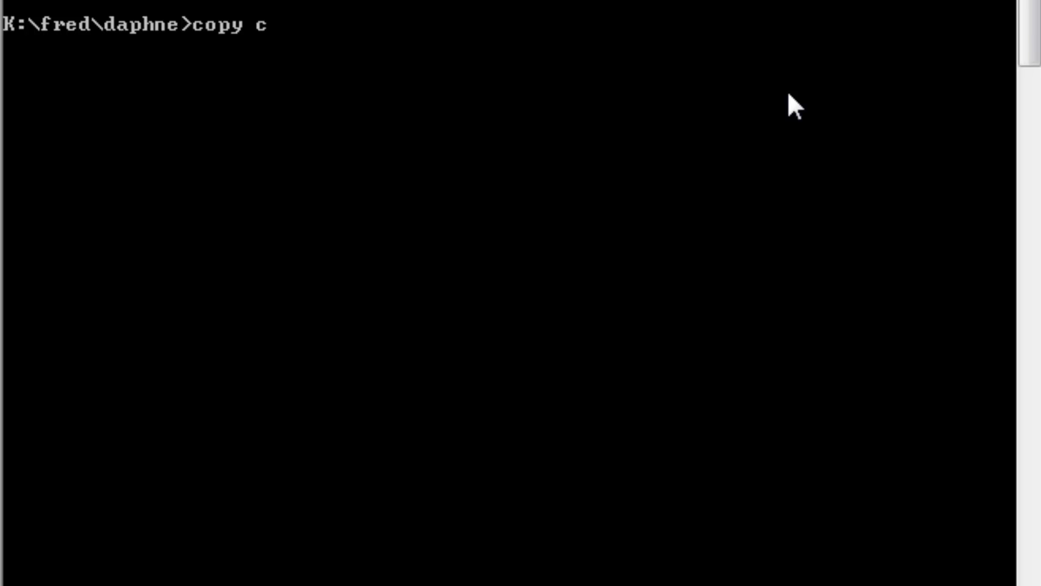
type("on")
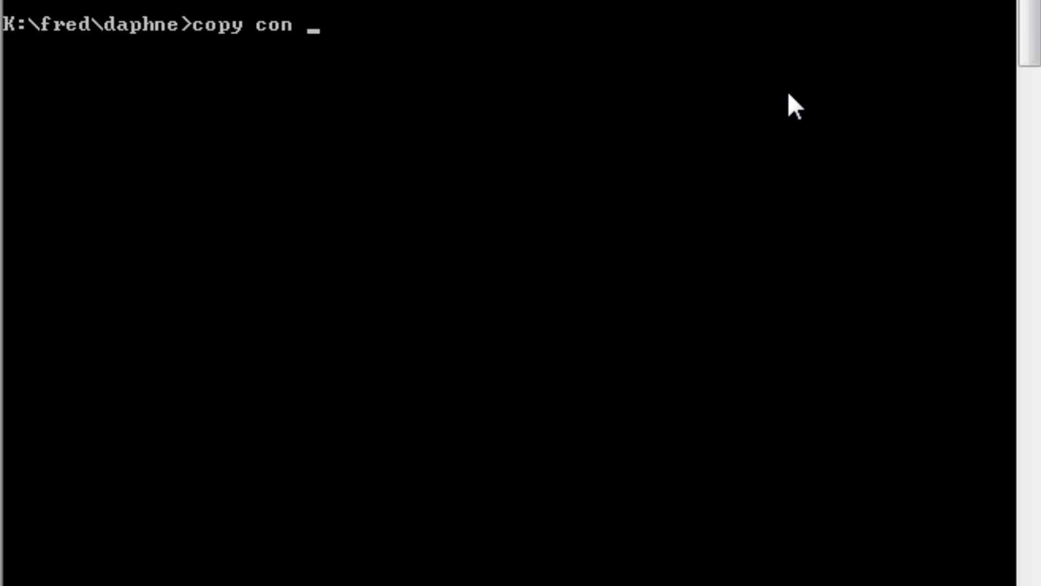
type("fr")
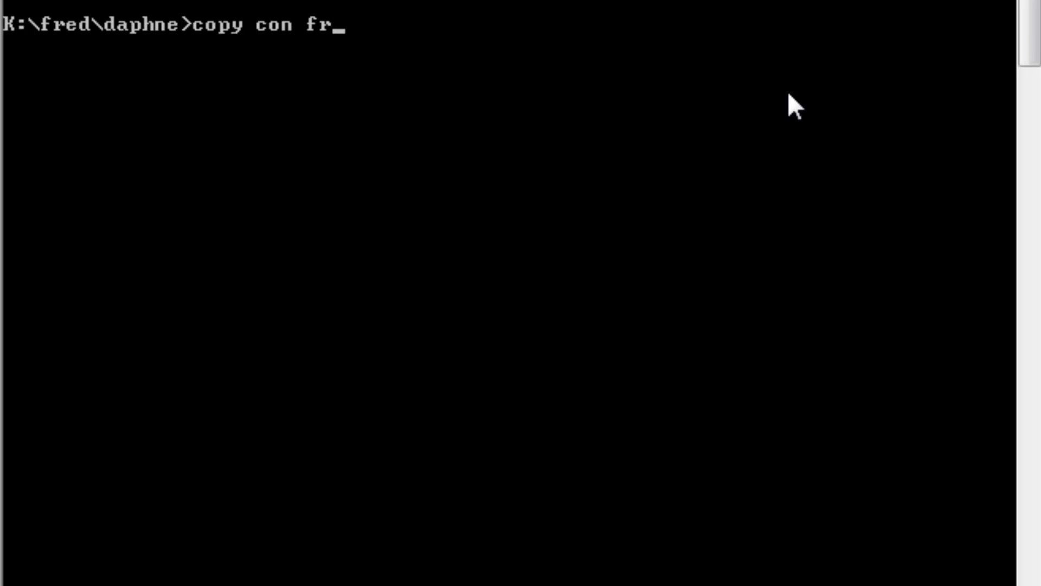
type("iends.")
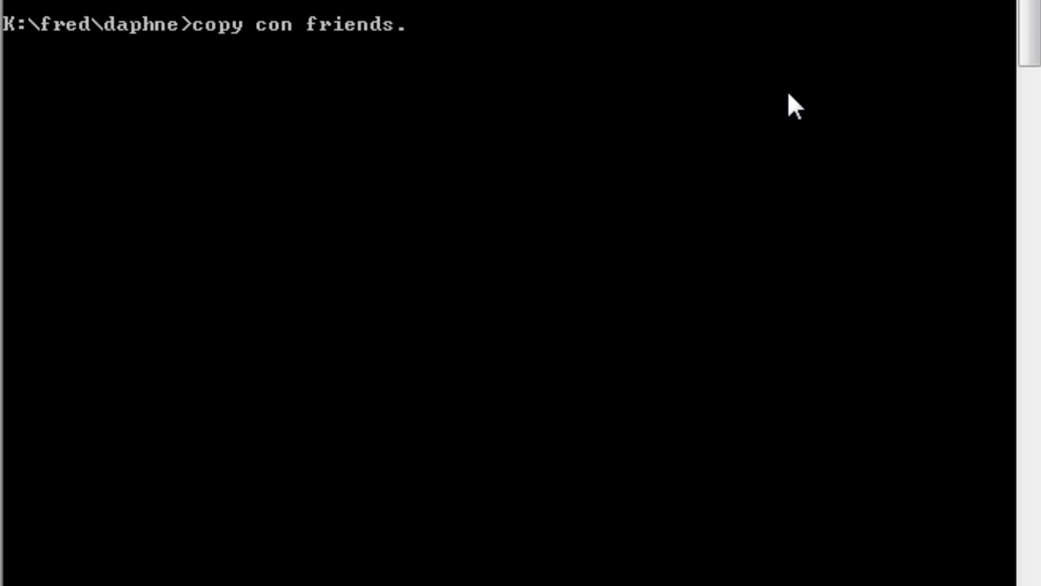
type("txt")
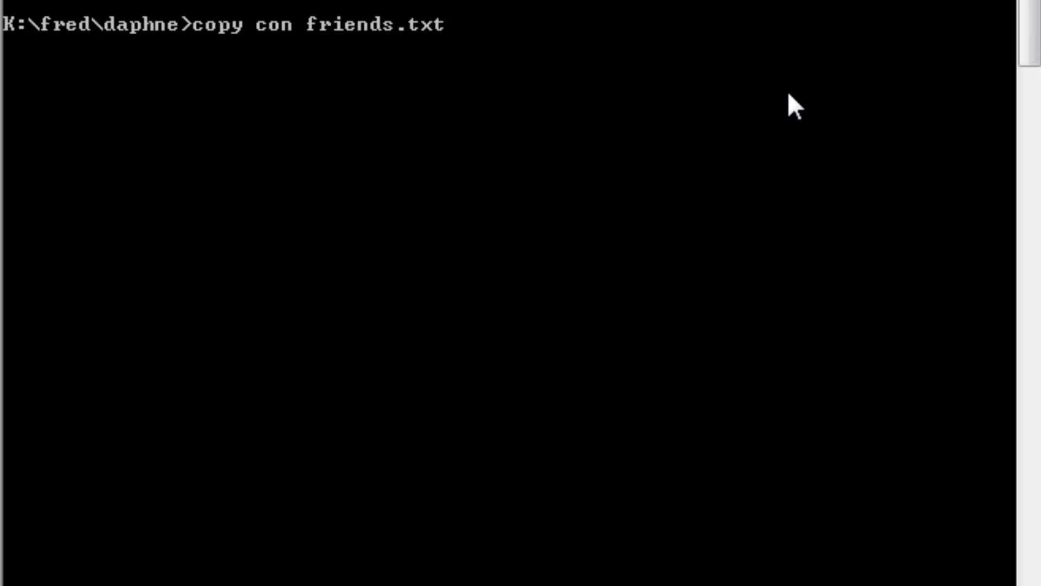
key("Enter")
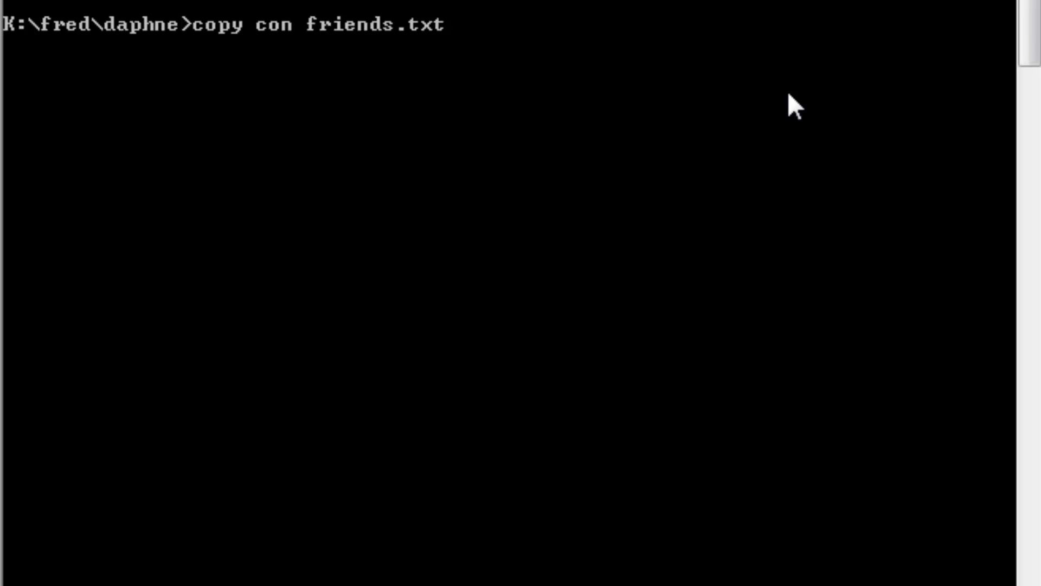
Write the lines fred, wilma, scoody doo, shaggy, save with Ctrl+Z, and list the folder
type("fred")
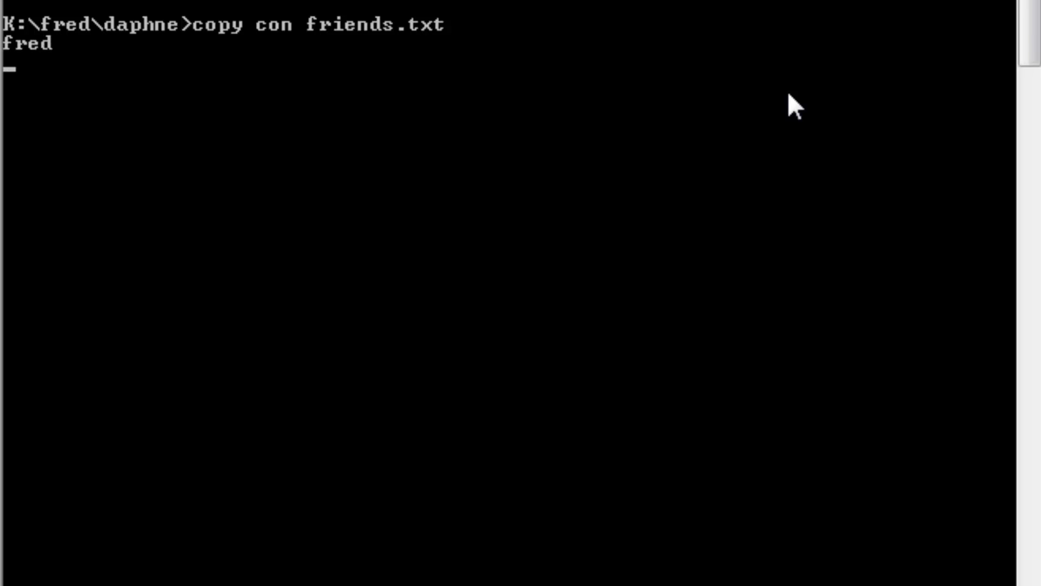
type("wilma")
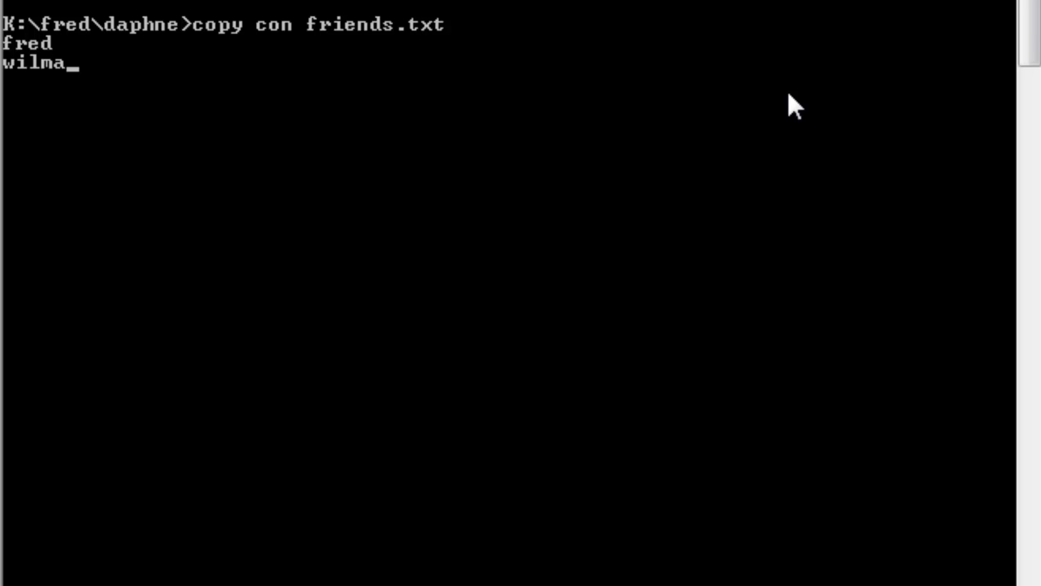
type("s")
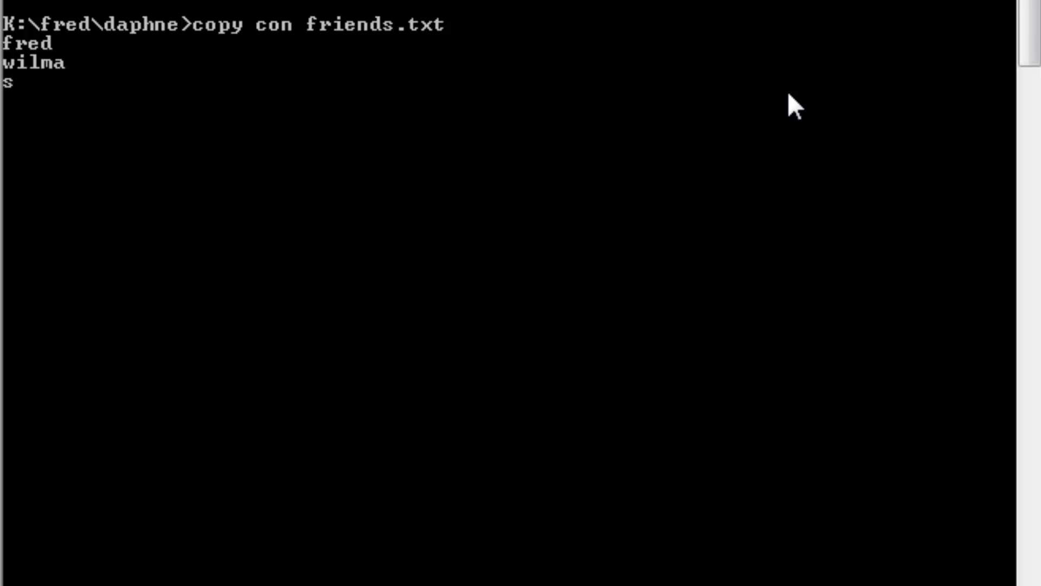
type("cood")
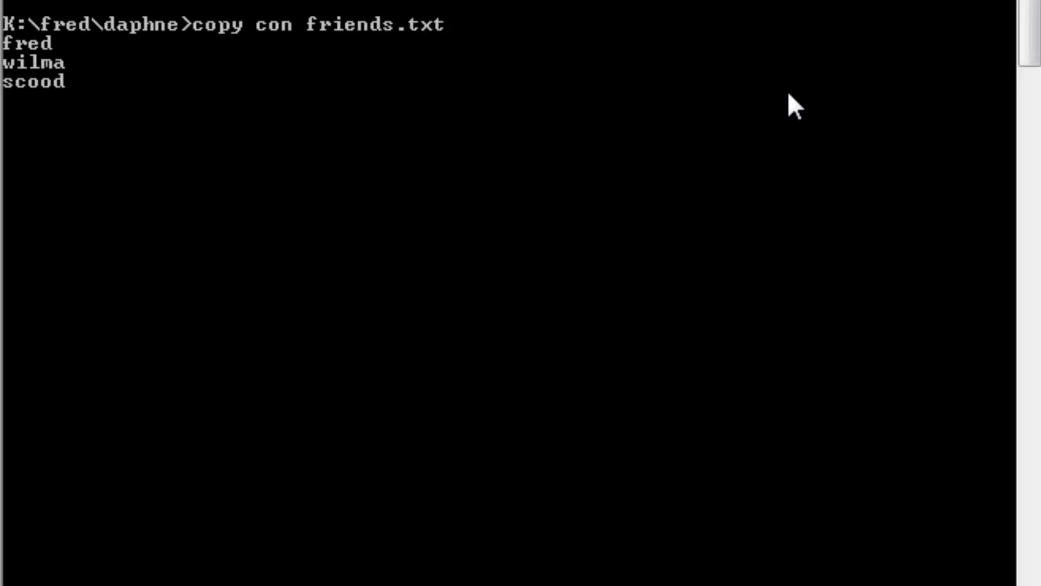
type("y doo")
type("sha")
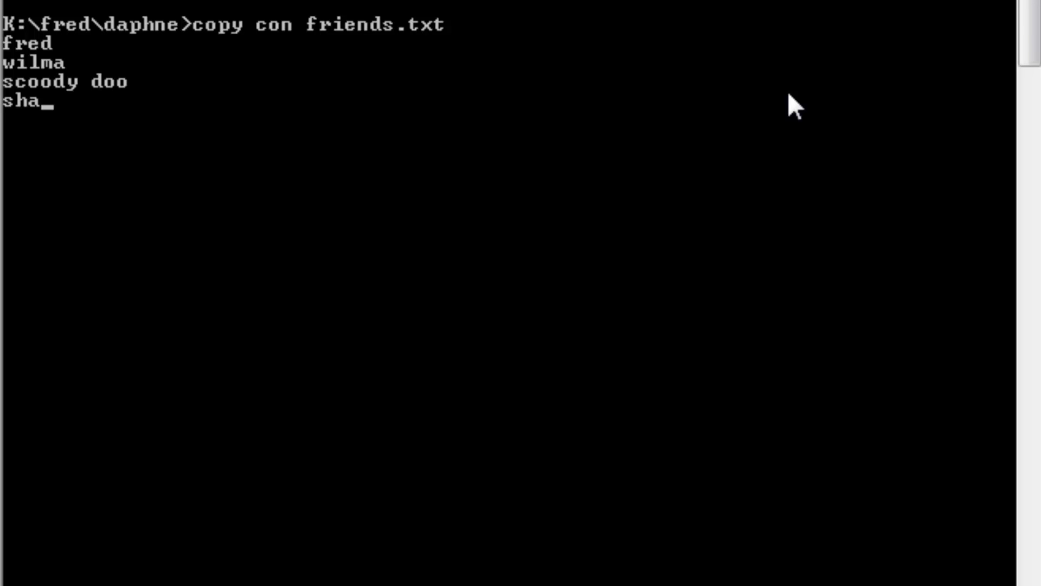
type("ggy")
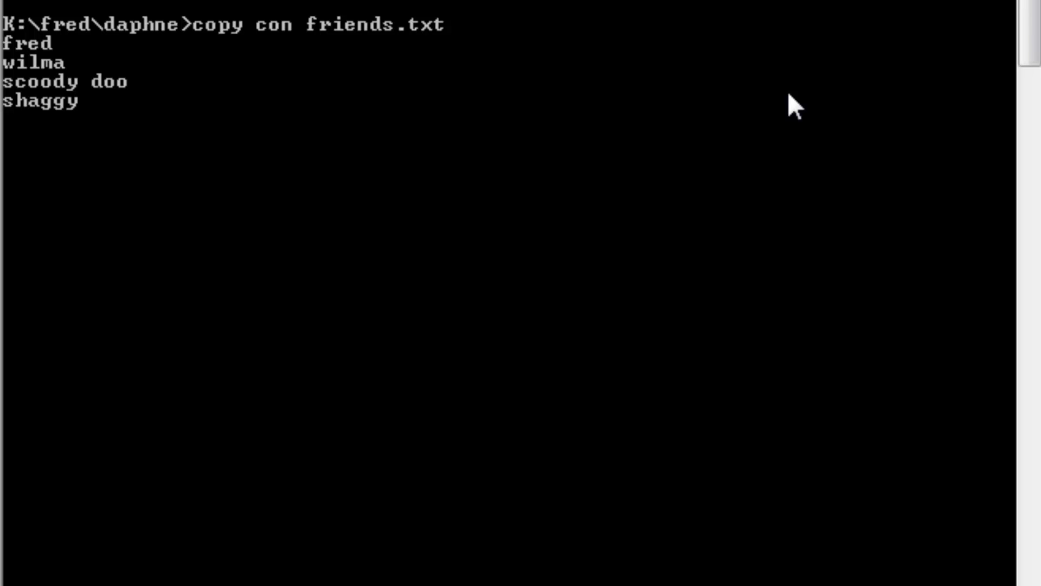
key("ctrl+z")
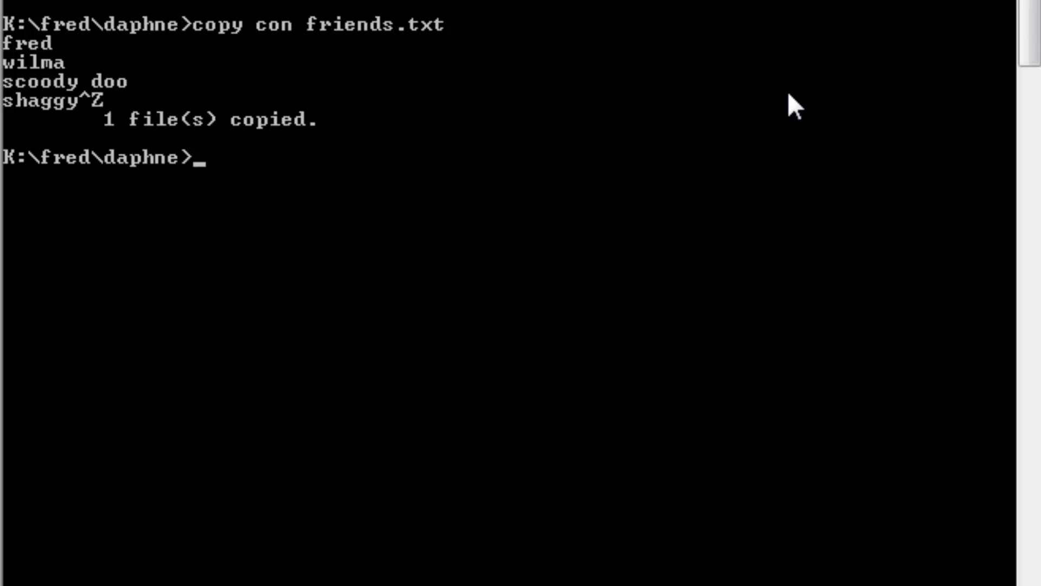
type("dir")
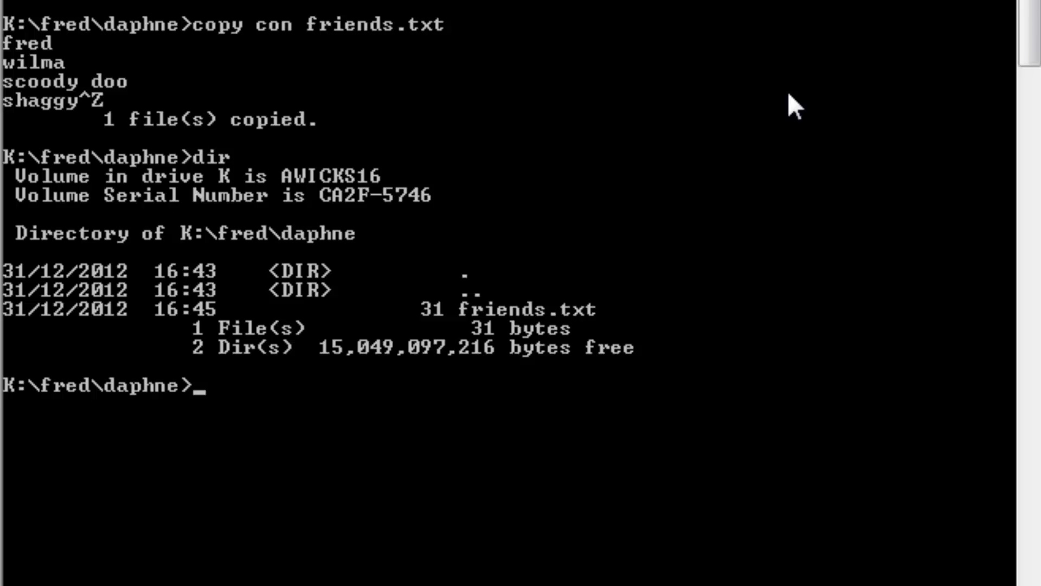
Delete friends.txt from K:\fred\daphne with del
type("del")
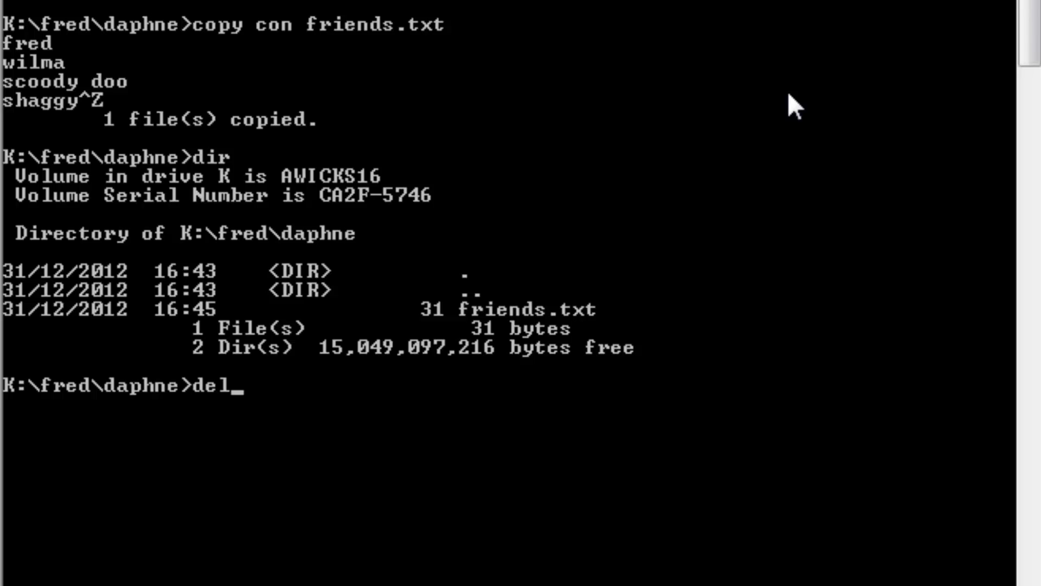
type("fr")
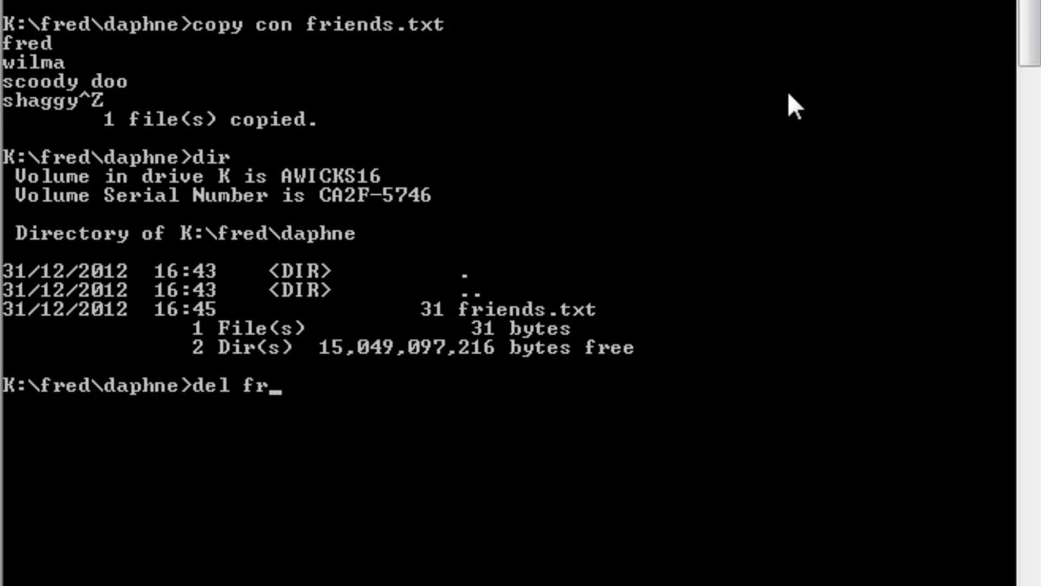
type("iends")
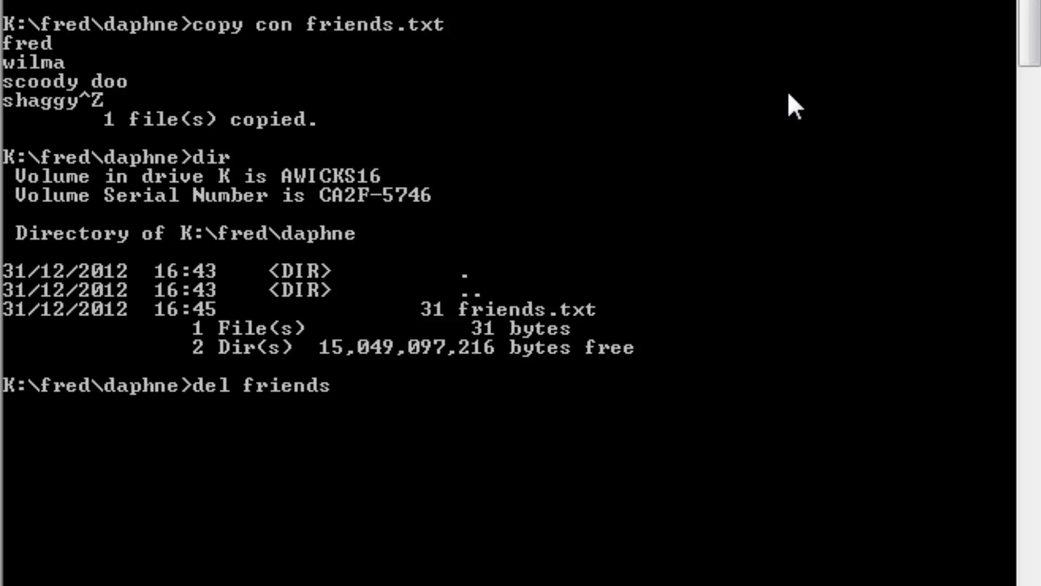
type(".txt")
type("dir")
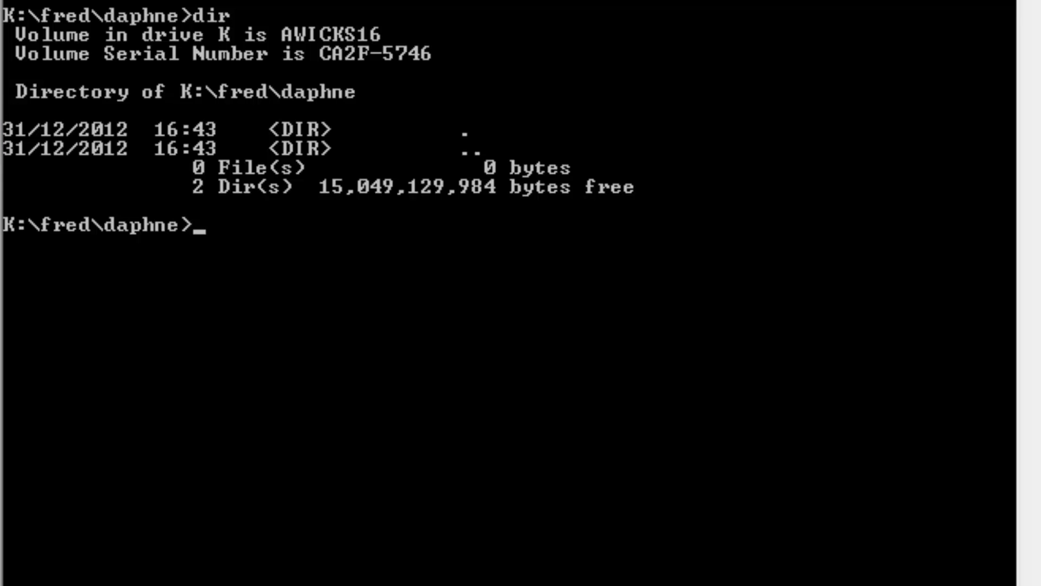
Return to the K:\ root with cd, where removing the non-empty folder fails
type("c")
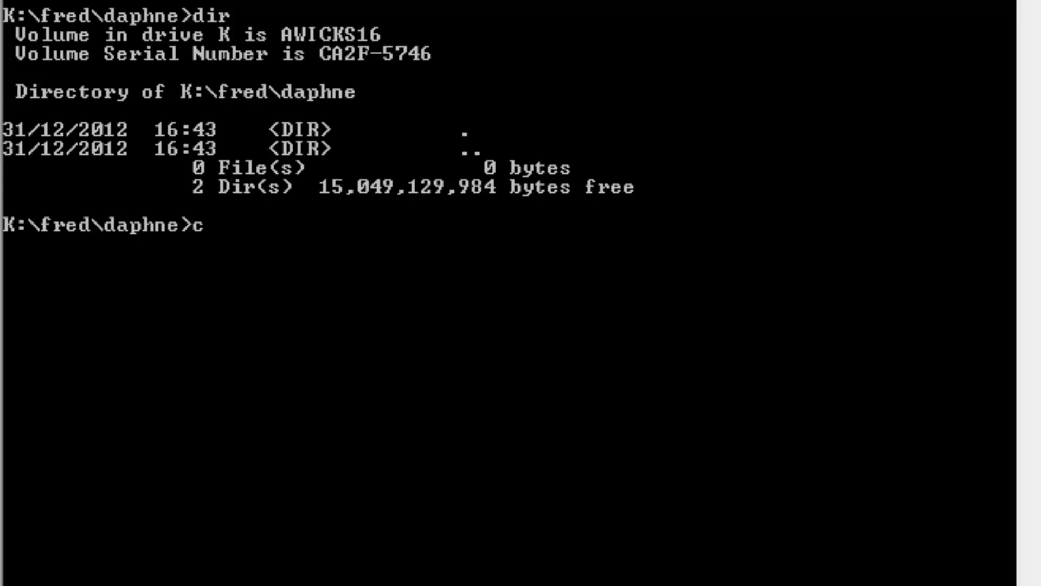
type("d ..")
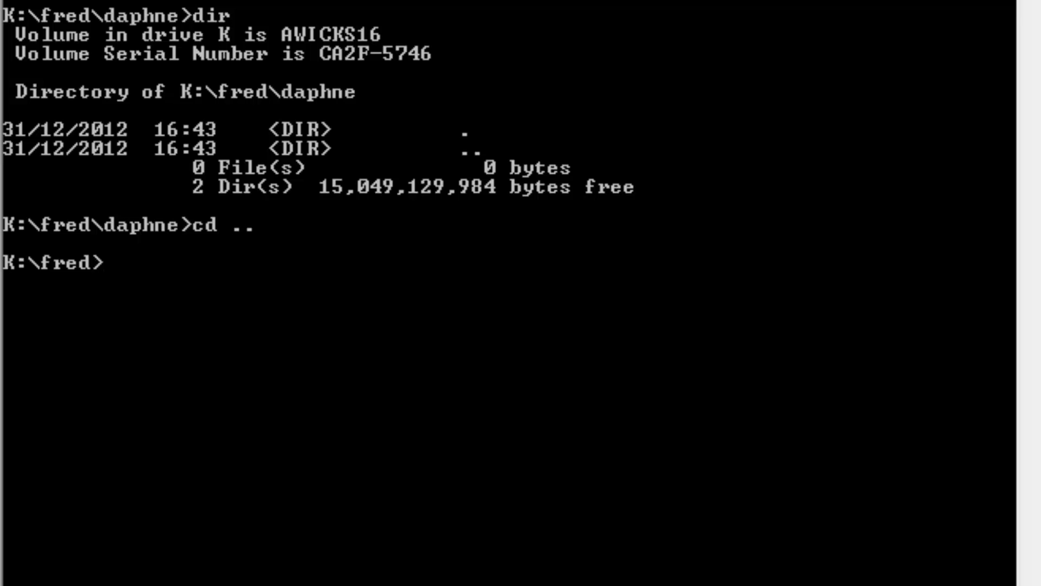
type("cd \\.")
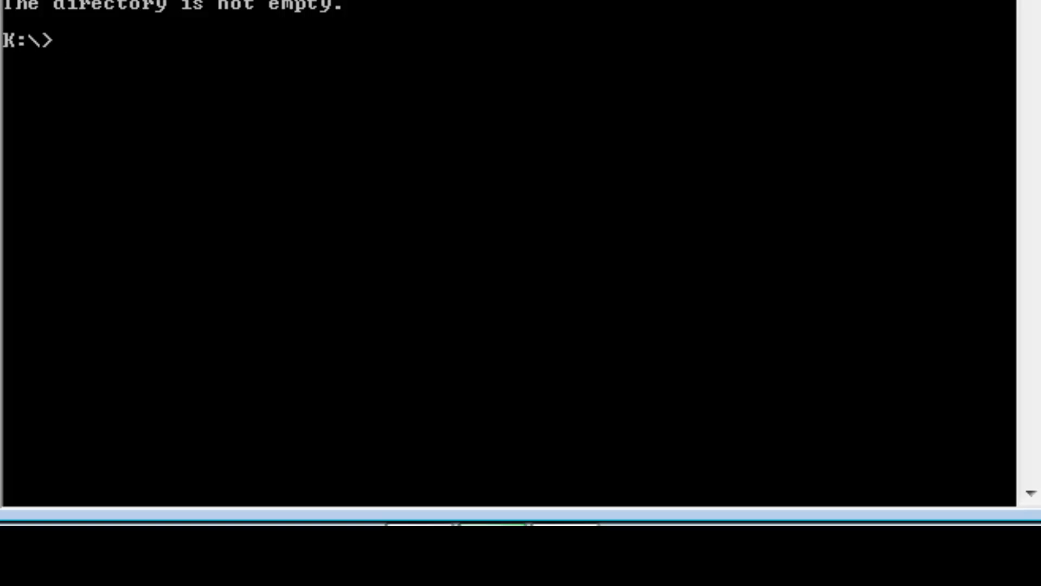
Re-enter K:\fred\daphne, list it to confirm no files, then move up to K:\fred
type("c")
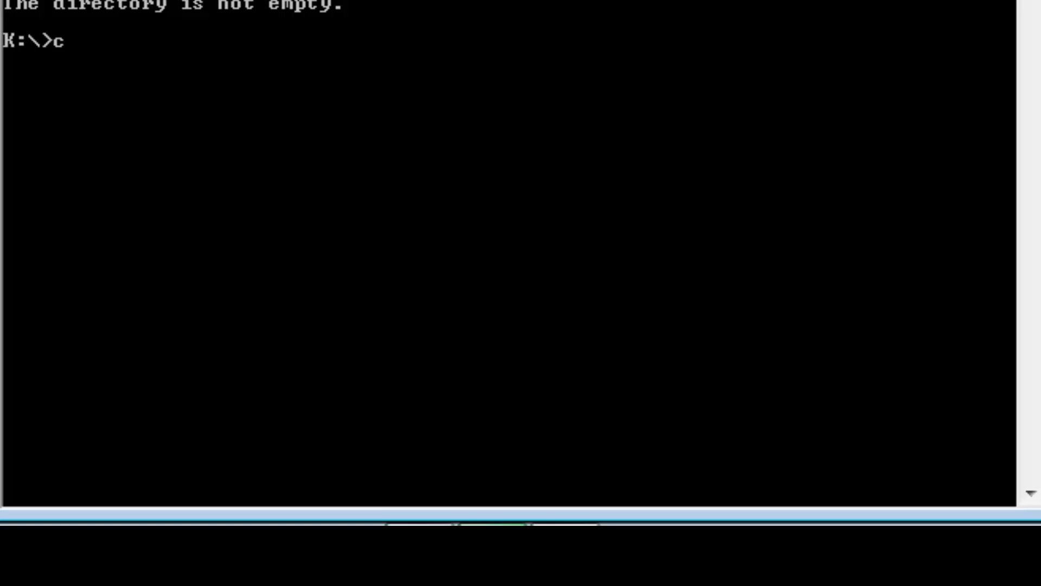
type("d")
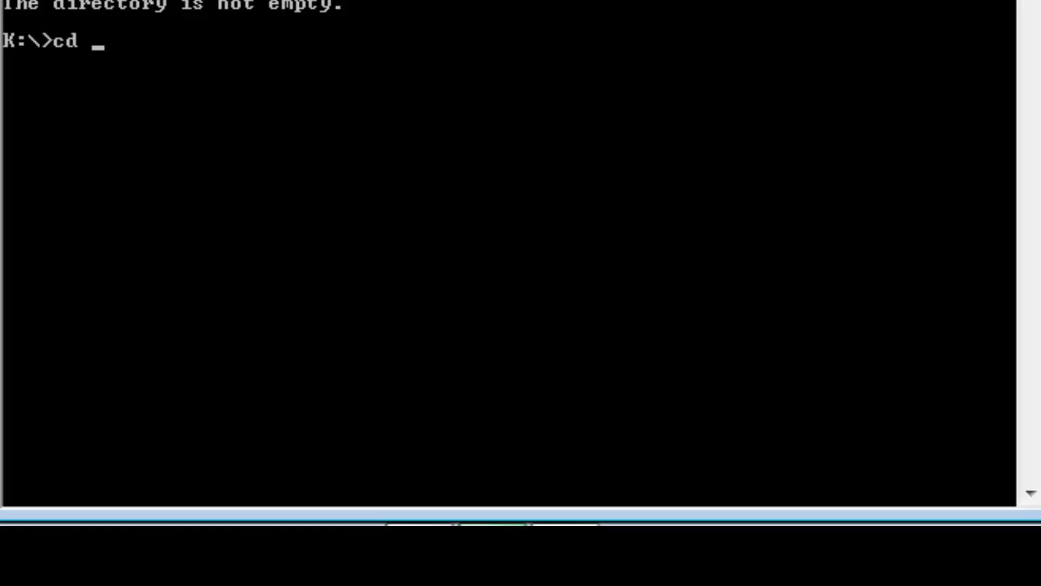
type("fred")
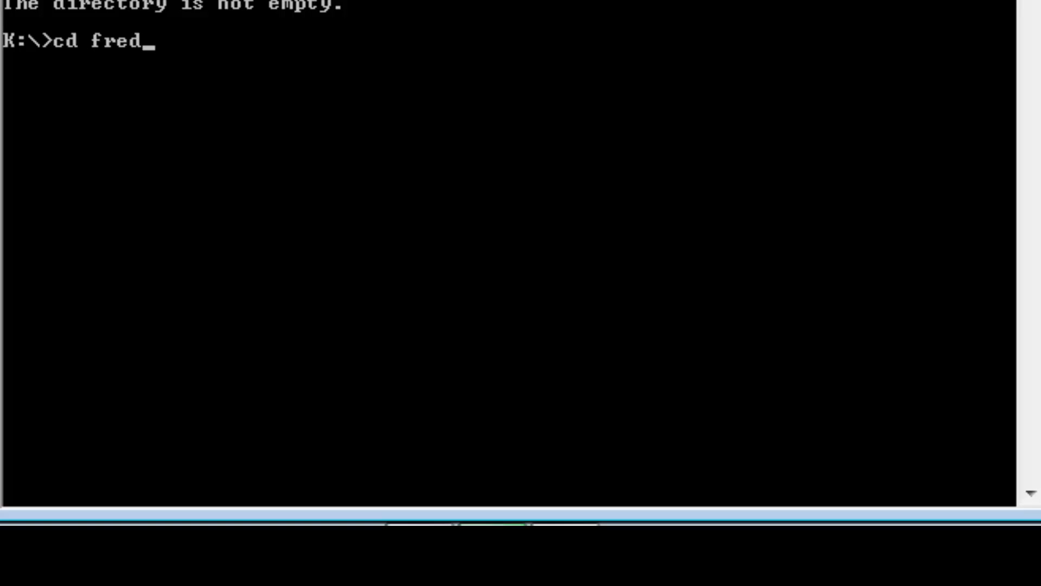
type("\\daph")
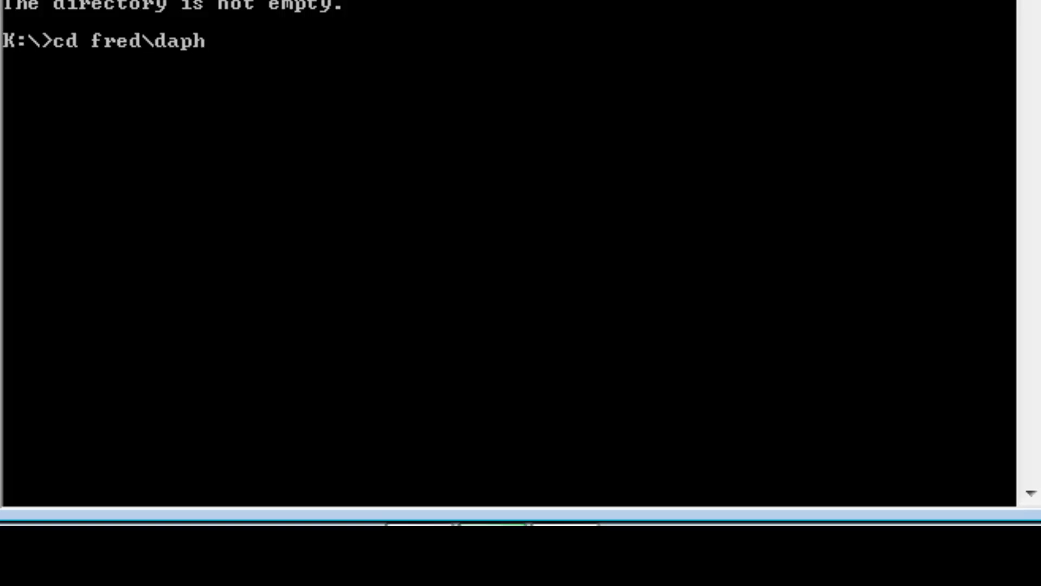
type("ne")
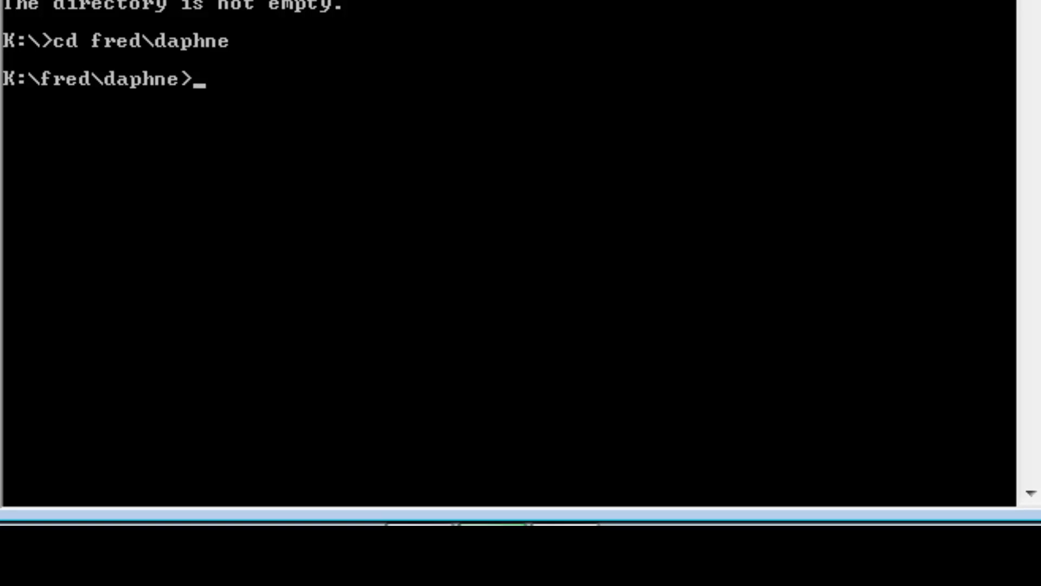
type("dir")
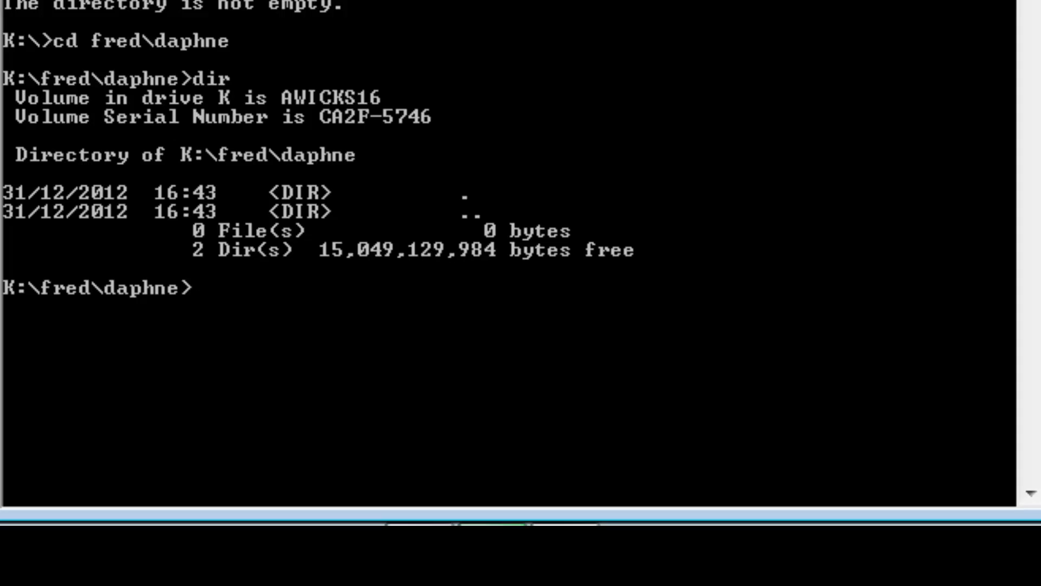
type("c")
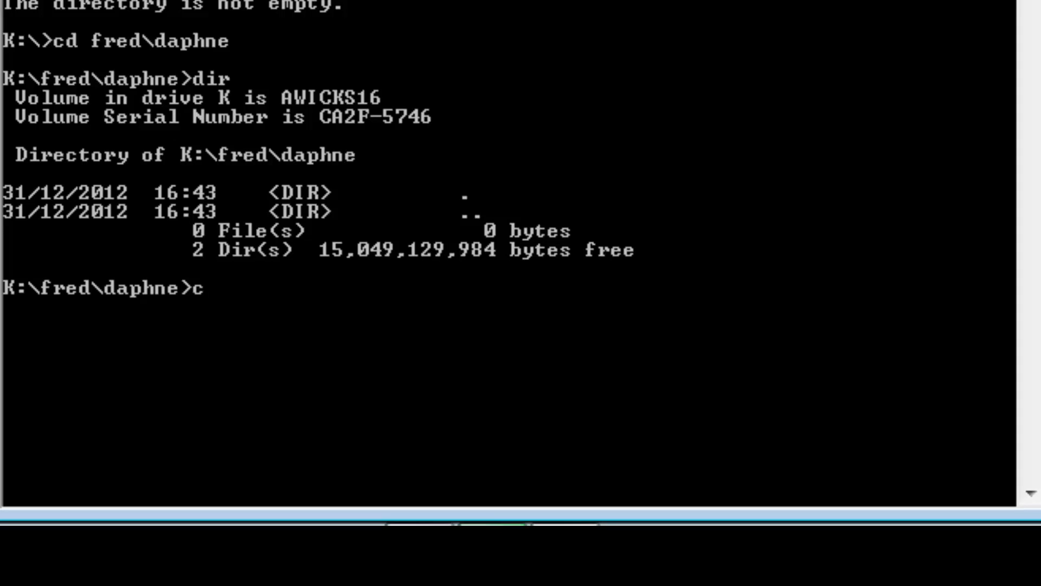
type("d ..")
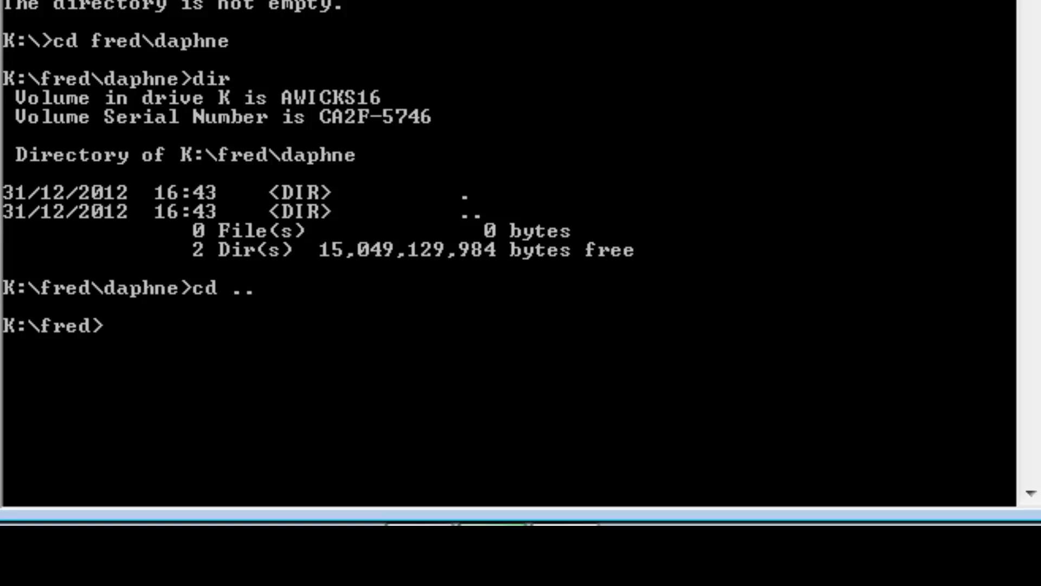
Remove daphne with rd, go up to K:\, and remove fred
type("rd")
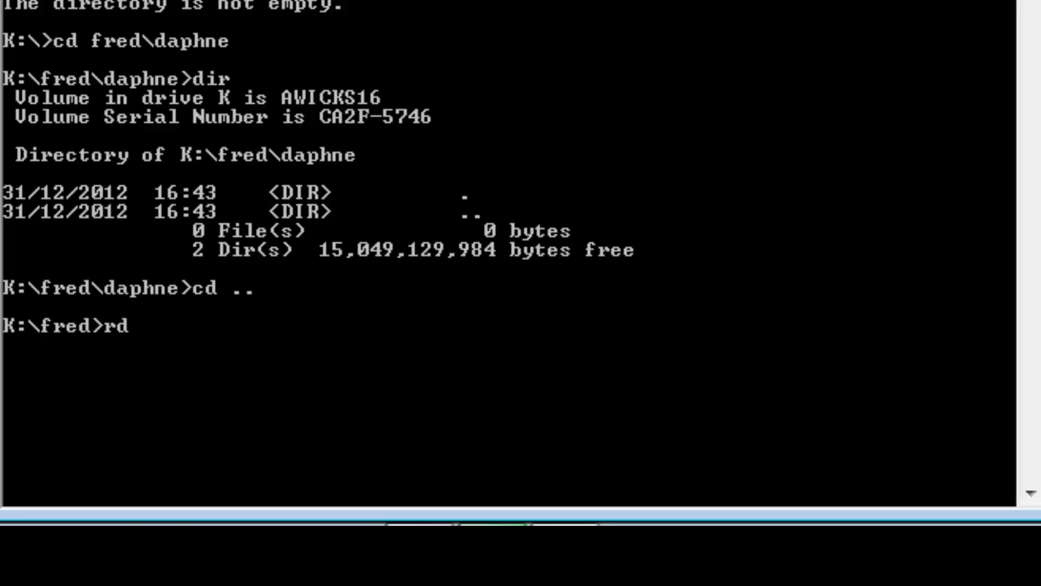
type("daphne")
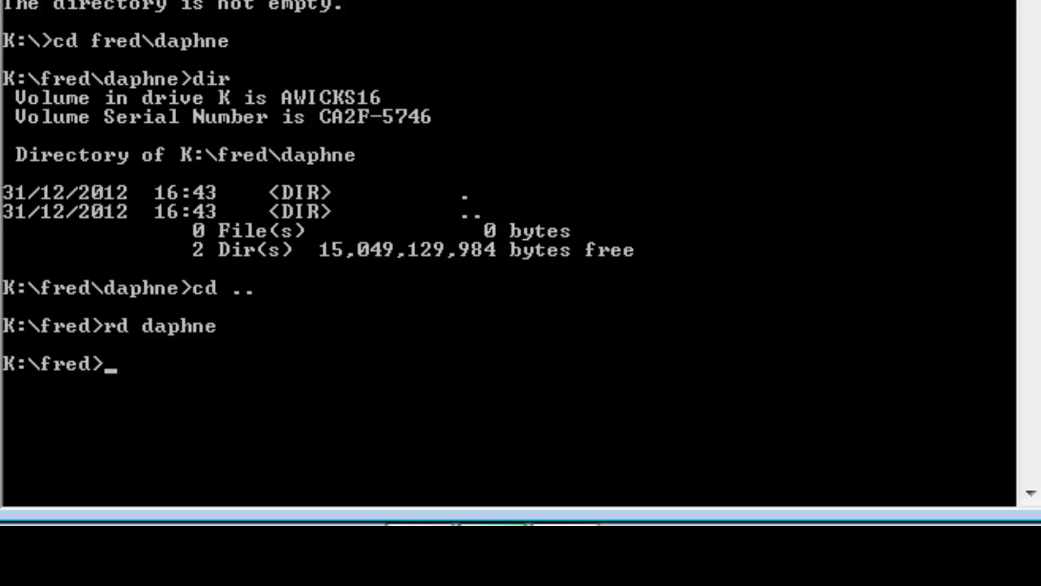
type("cd")
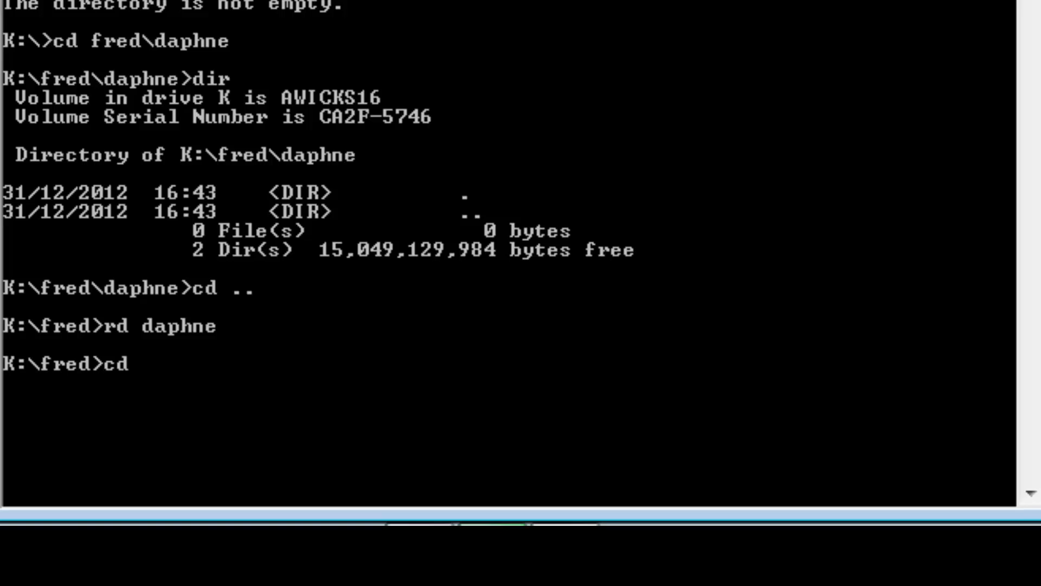
type("..")
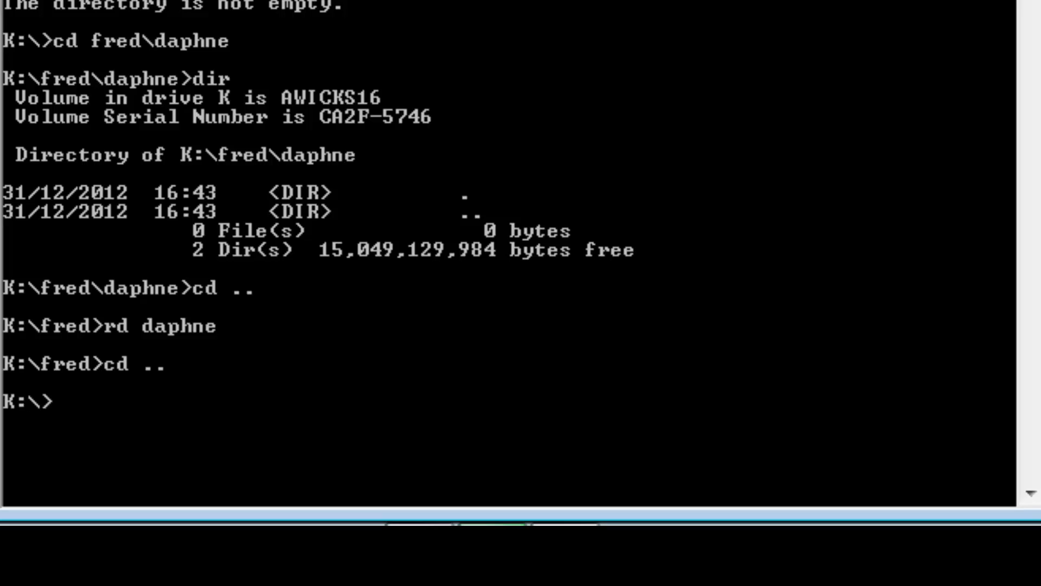
type("rd f")
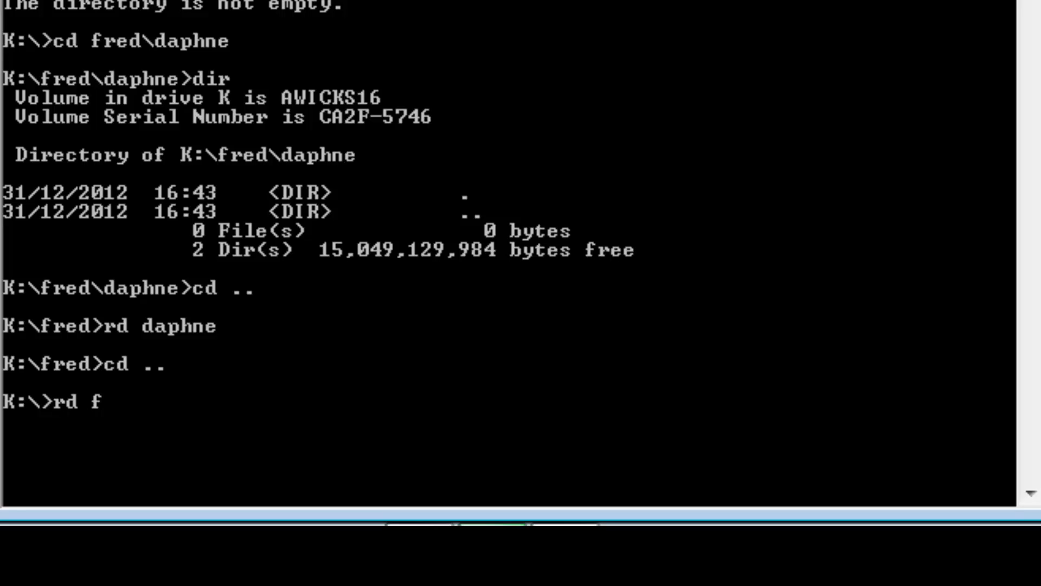
type("red")
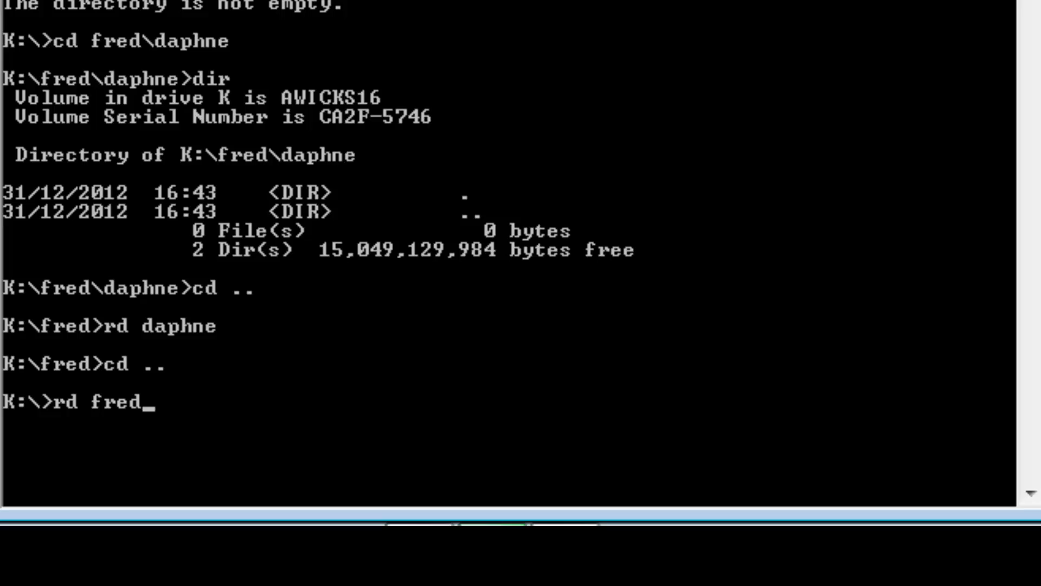